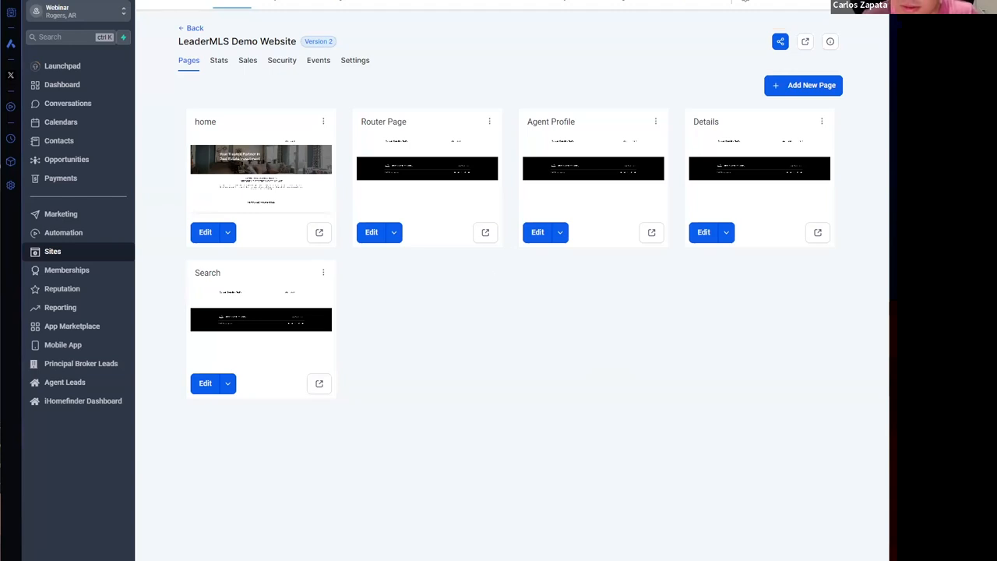
pyautogui.moveTo(318, 232)
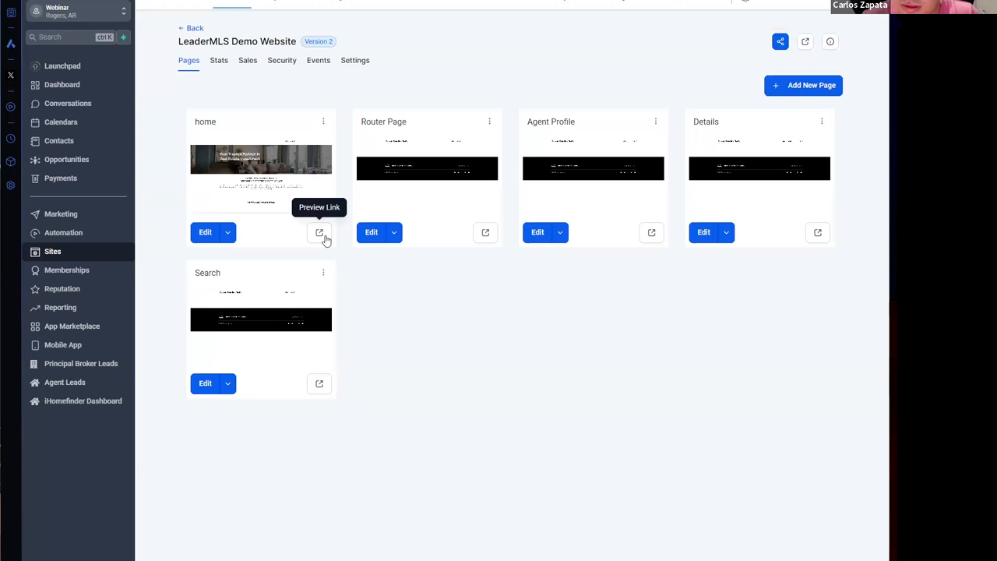
# Step: Select the saved website URL and copy the Step 1 head script for the IDX setup
pyautogui.click(318, 232)
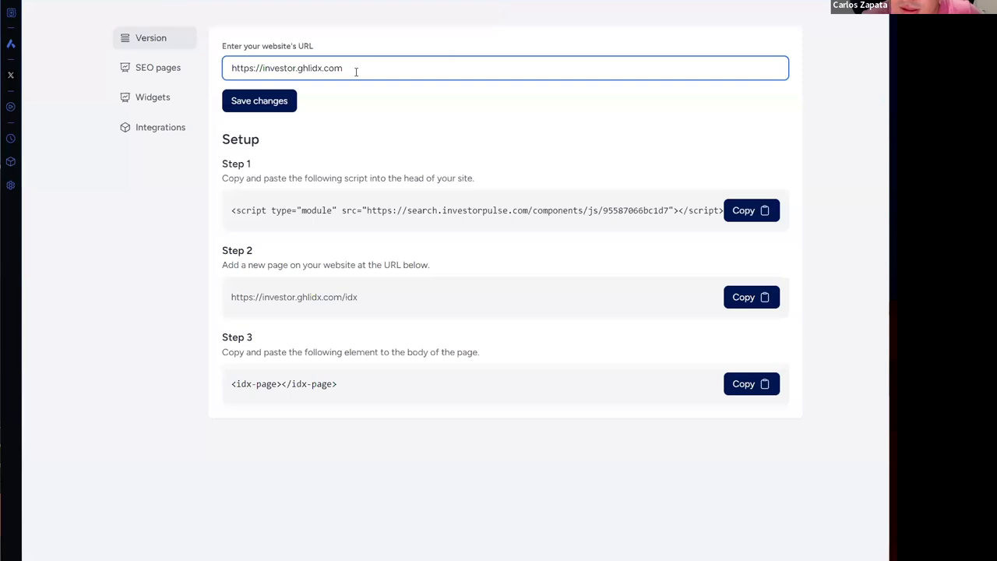
pyautogui.tripleClick(287, 69)
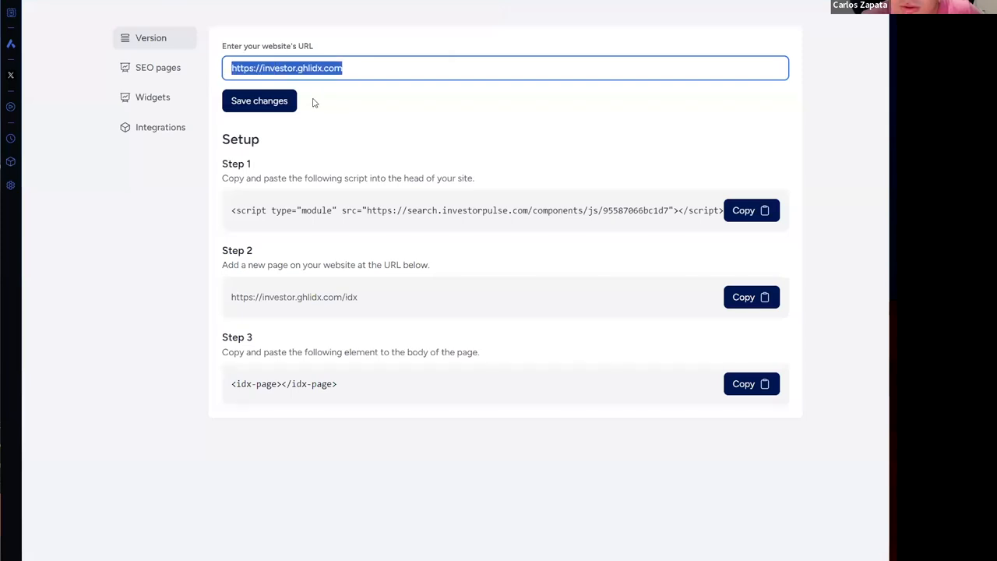
pyautogui.moveTo(390, 124)
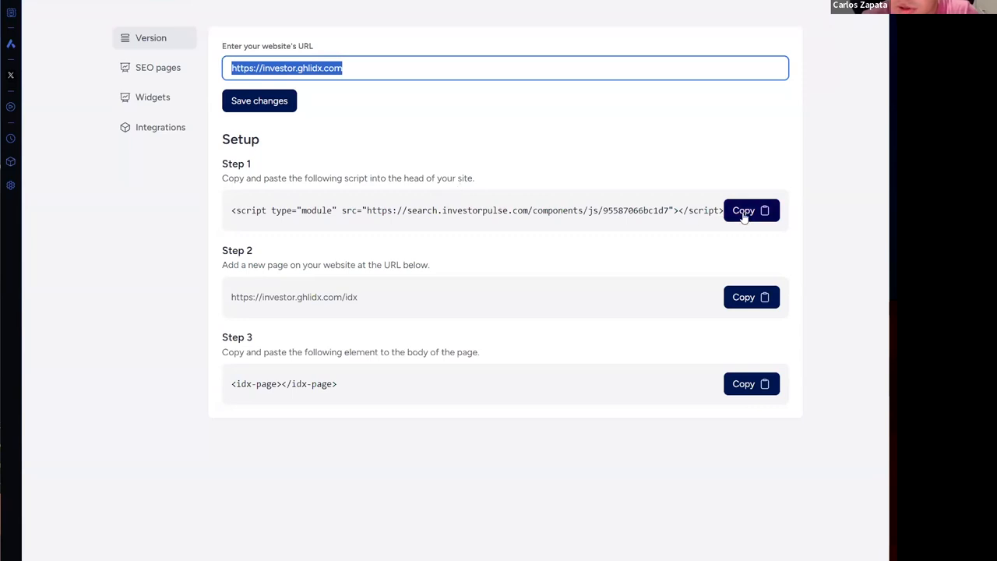
pyautogui.click(751, 210)
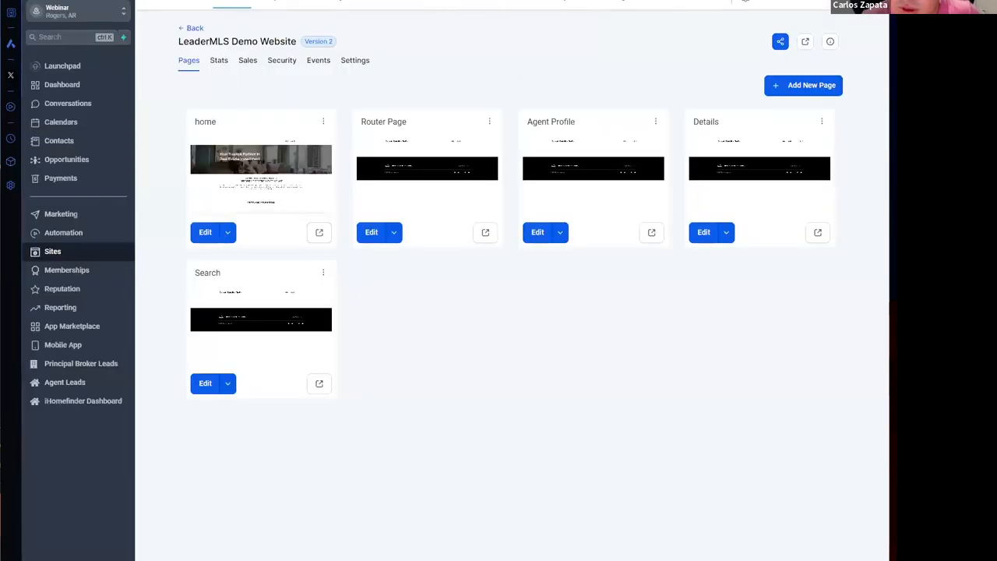
# Step: Paste the IDX module script into the home page's Header Tracking code and save it
pyautogui.click(206, 231)
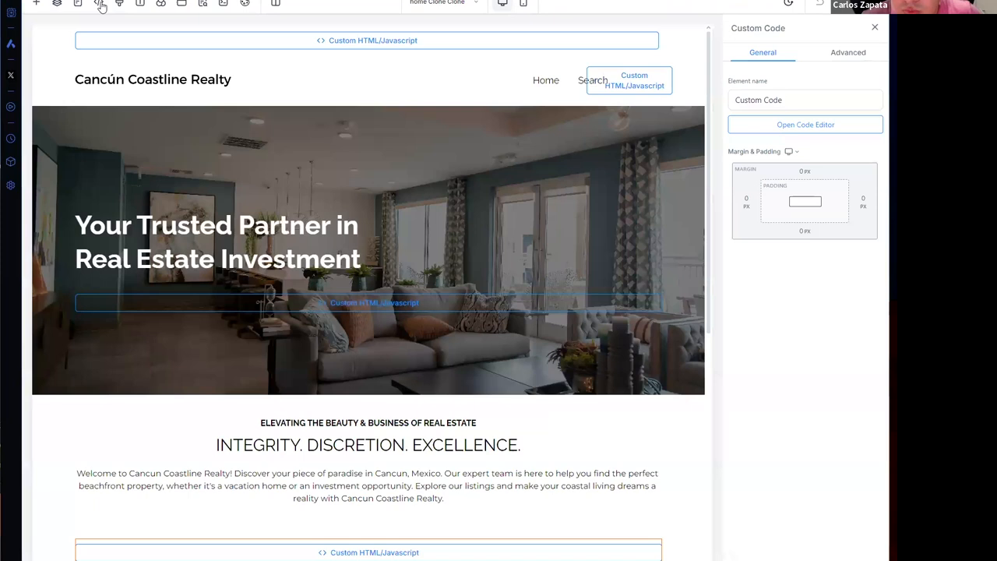
pyautogui.click(100, 6)
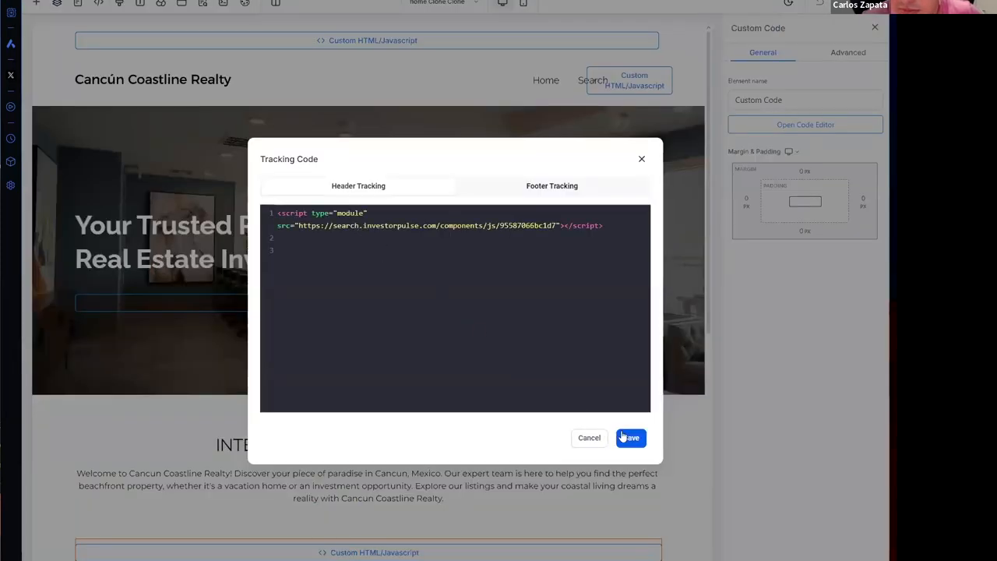
pyautogui.click(630, 437)
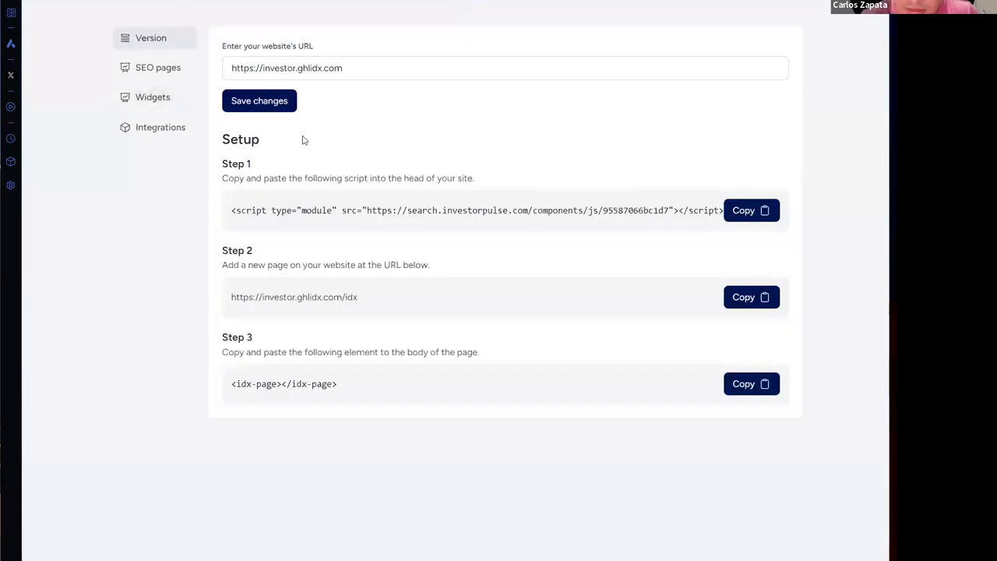
# Step: Generate and select the quick-search-widget embed code for the Properties Search Bar widget
pyautogui.click(153, 97)
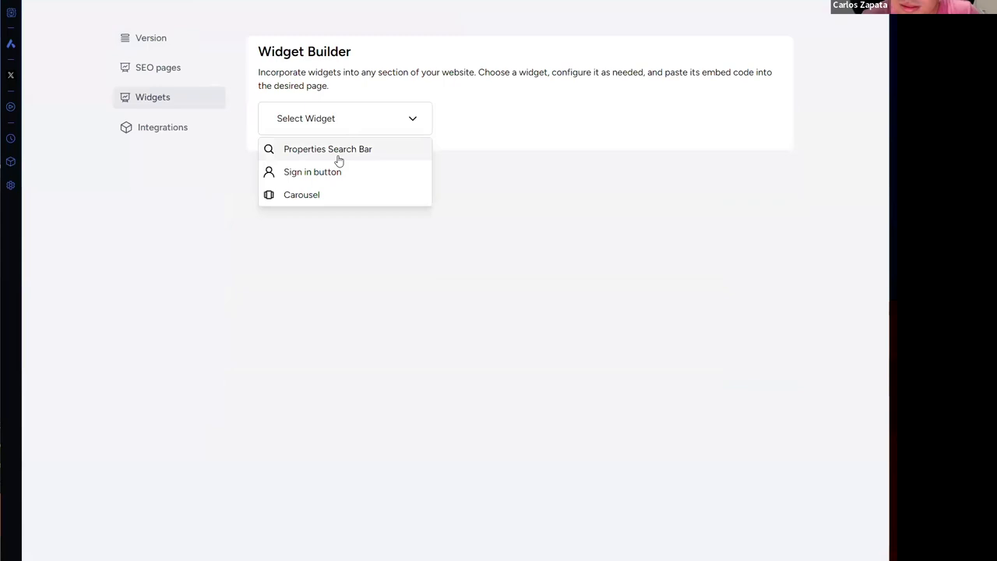
pyautogui.click(327, 149)
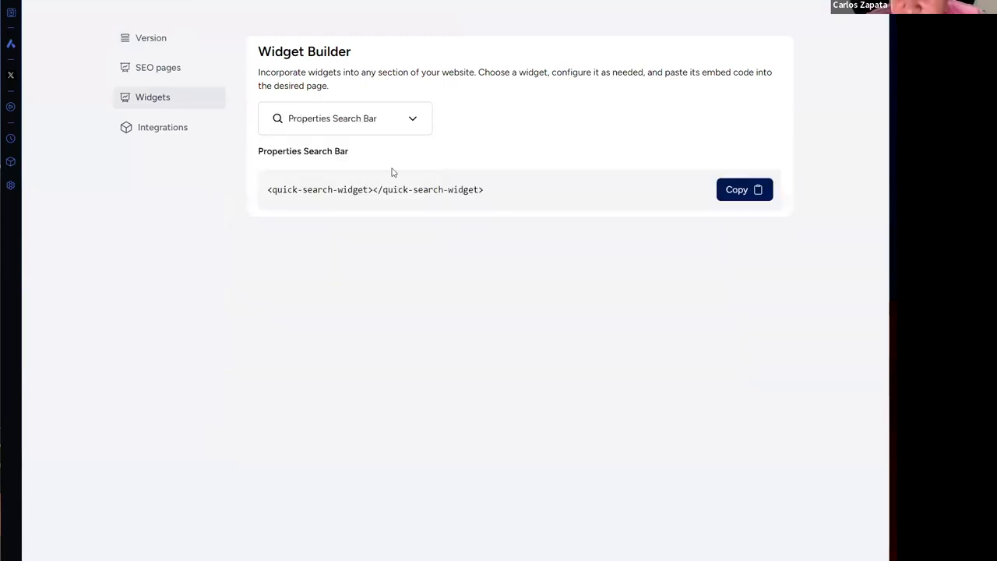
pyautogui.tripleClick(374, 190)
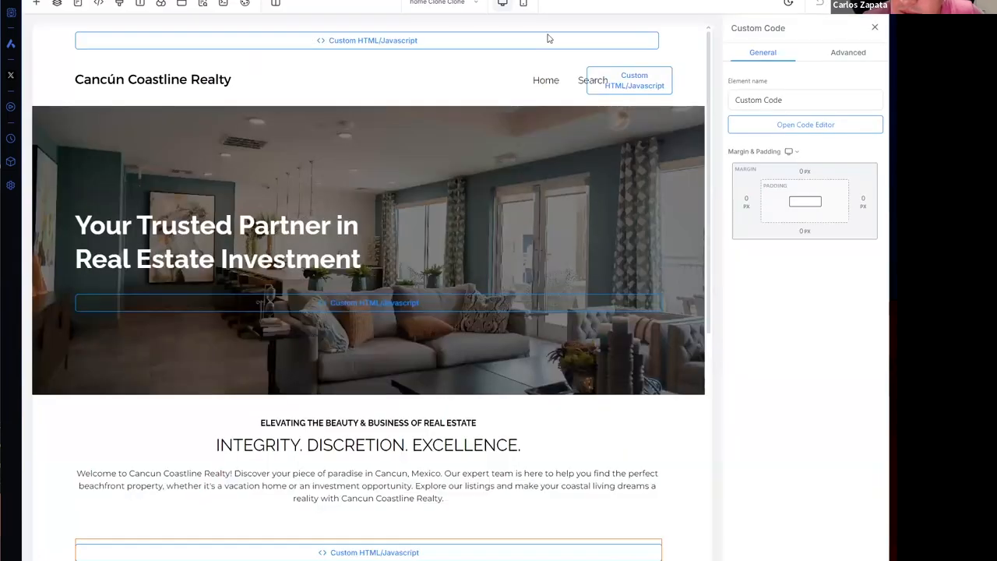
# Step: Save <quick-search-widget></quick-search-widget> into the hero Custom HTML element
pyautogui.click(804, 125)
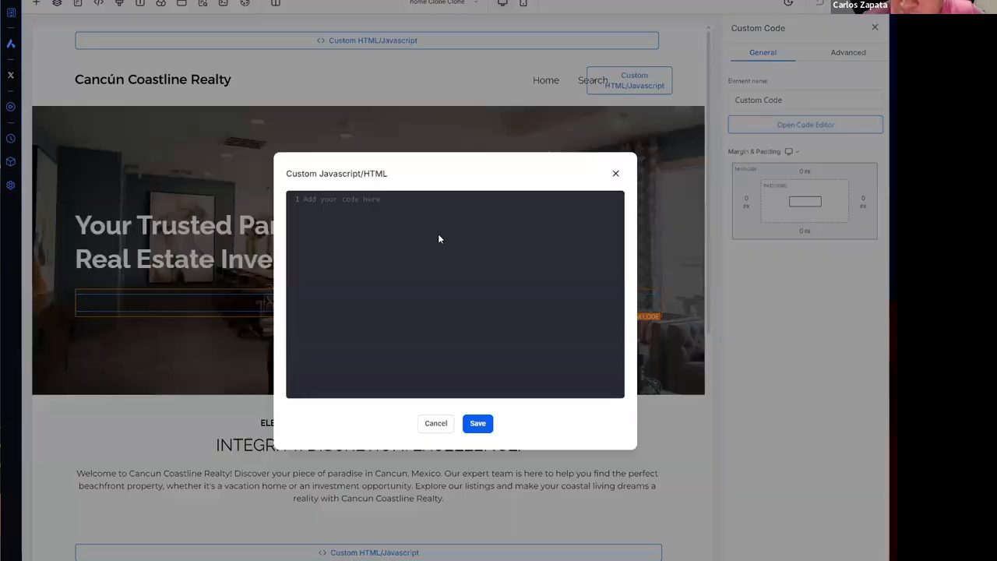
pyautogui.write('<quick-search-widget></quick-search-widget>')
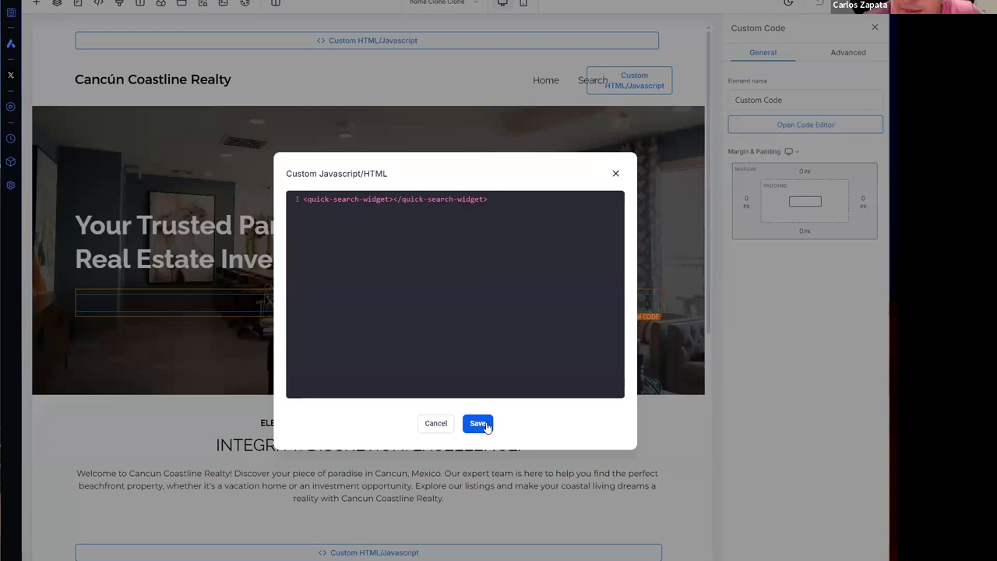
pyautogui.click(477, 424)
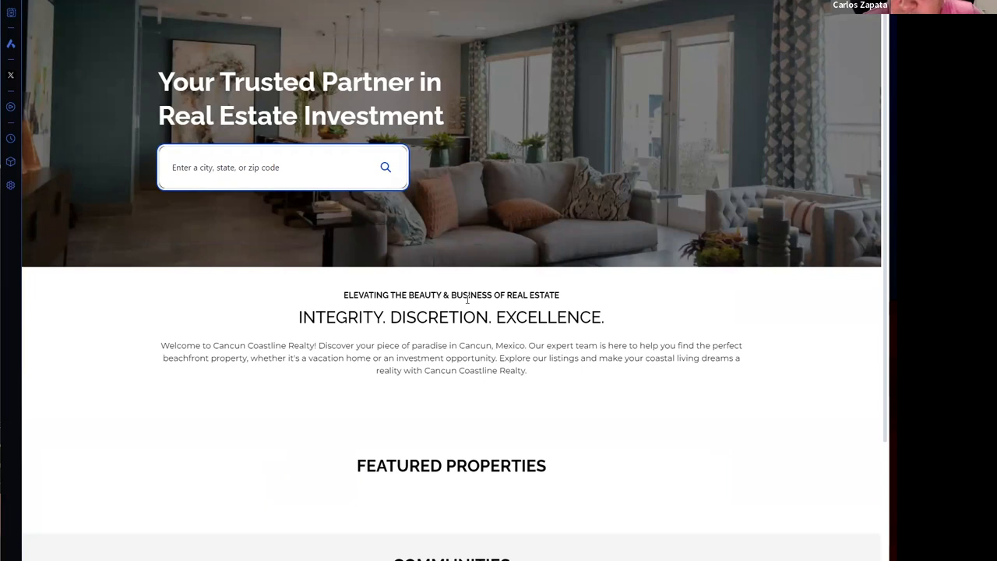
pyautogui.moveTo(702, 15)
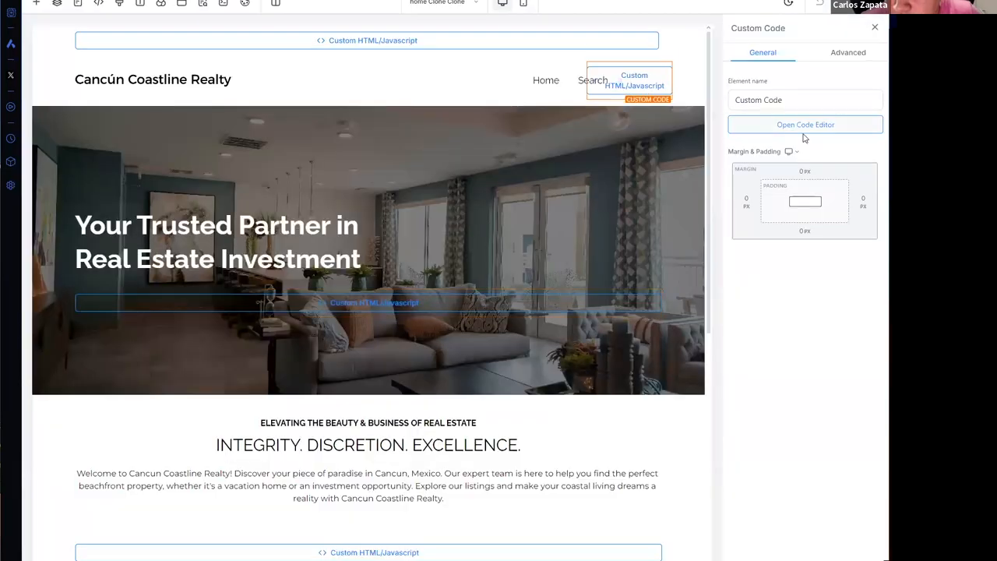
# Step: Save the sign-in-button tag into the header element and check the New Account form in the Welcome popup
pyautogui.click(804, 124)
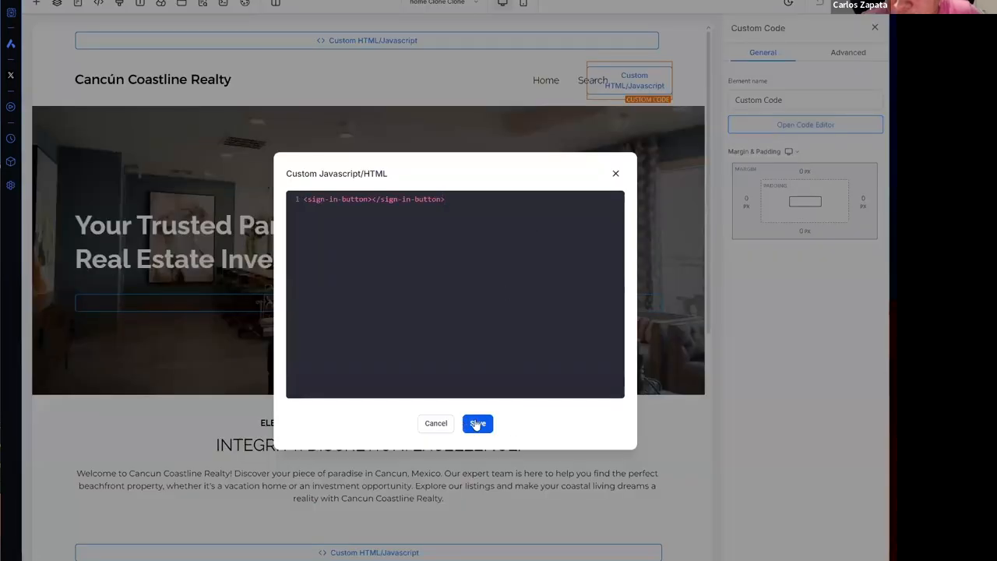
pyautogui.click(476, 424)
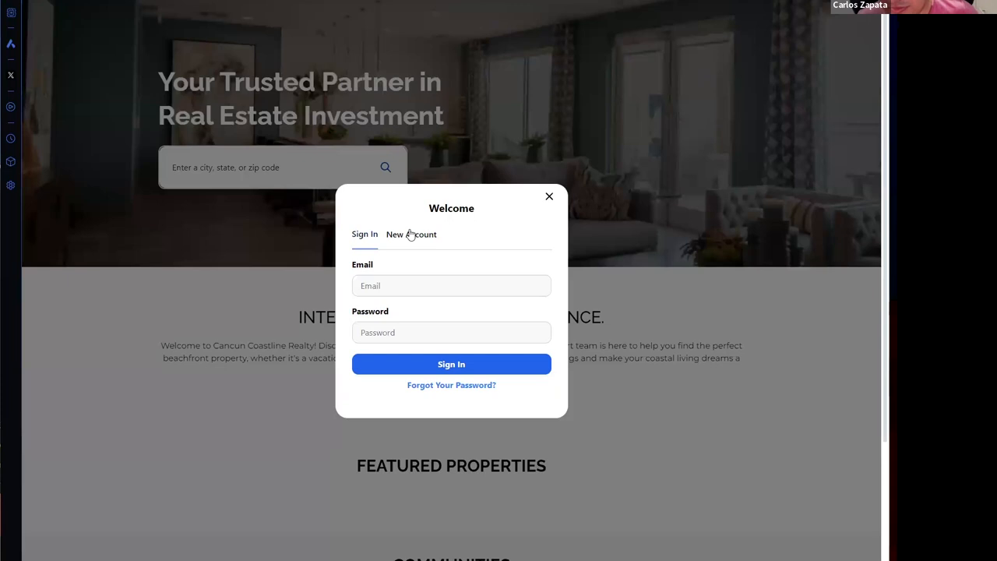
pyautogui.click(411, 233)
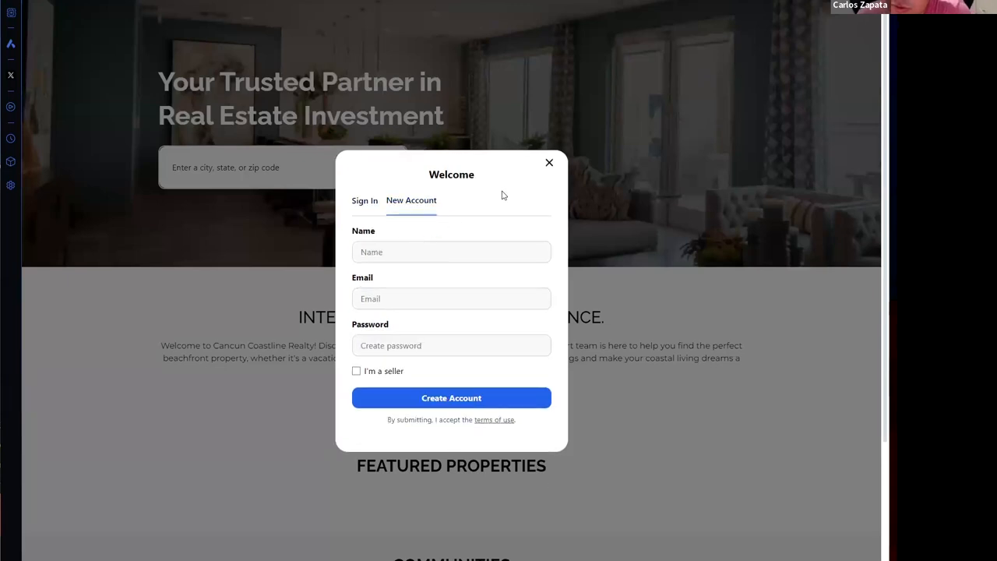
pyautogui.click(549, 164)
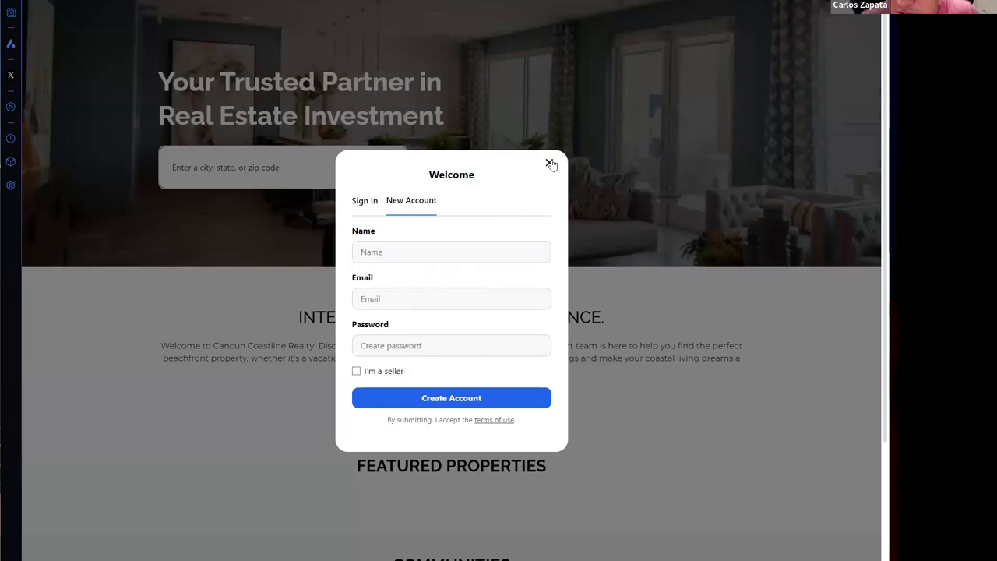
pyautogui.moveTo(536, 175)
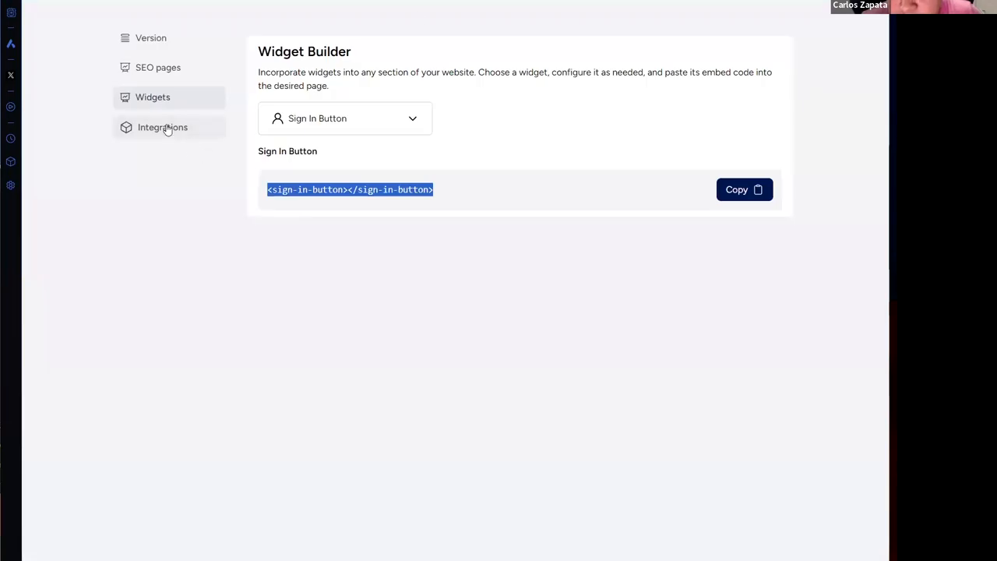
# Step: Connect HighLevel from Integrations, searching the account list for 'webi'
pyautogui.click(162, 128)
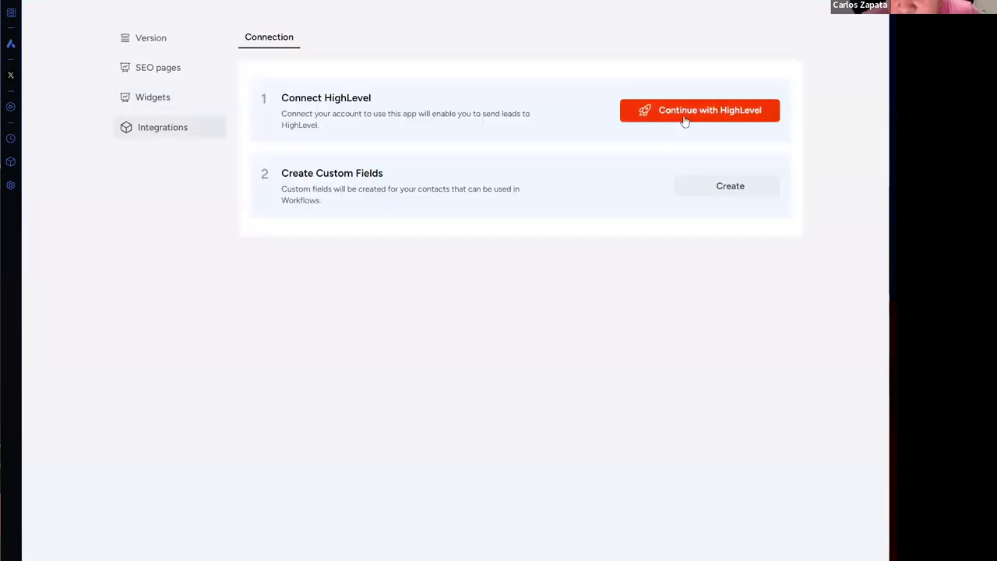
pyautogui.moveTo(583, 151)
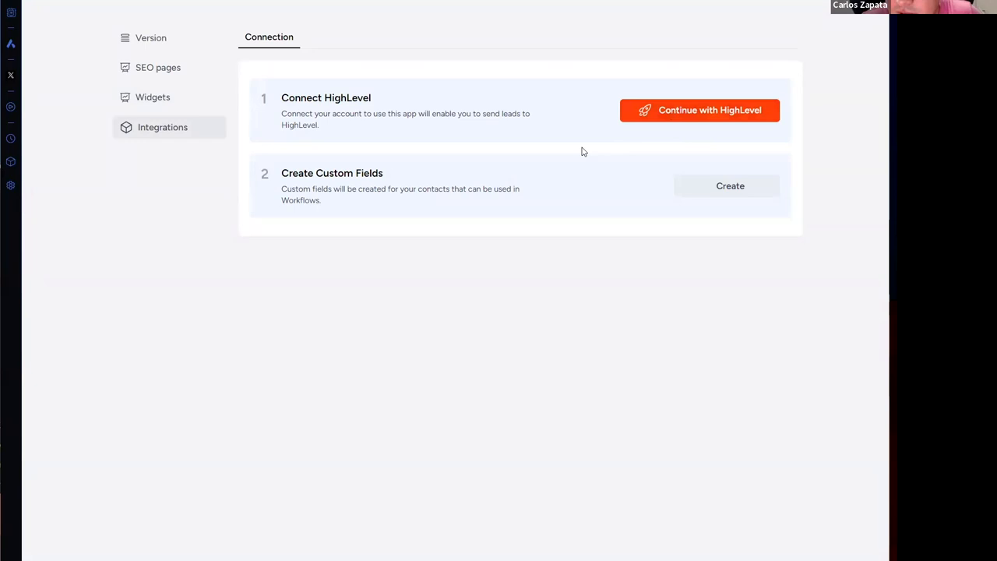
pyautogui.click(699, 109)
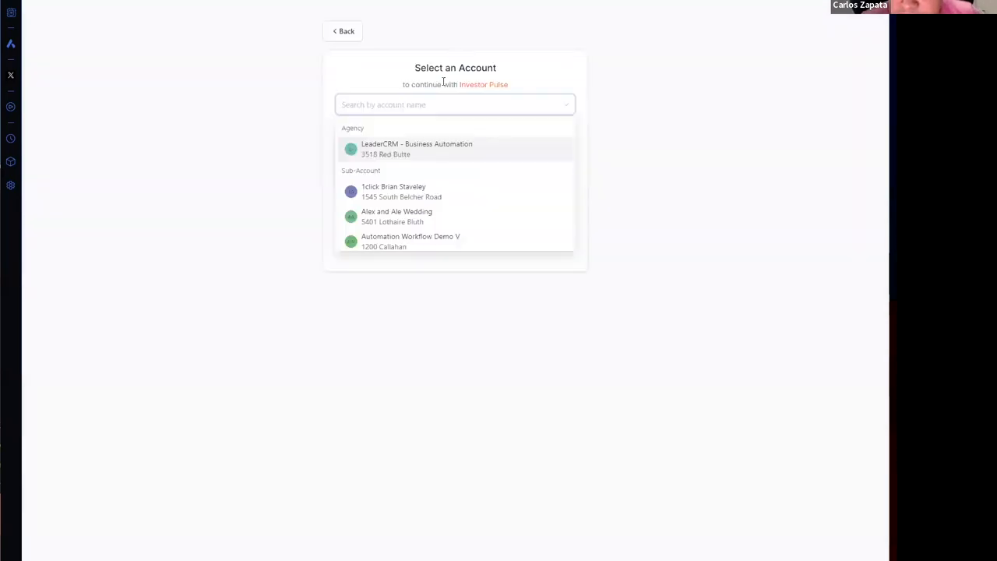
pyautogui.click(455, 105)
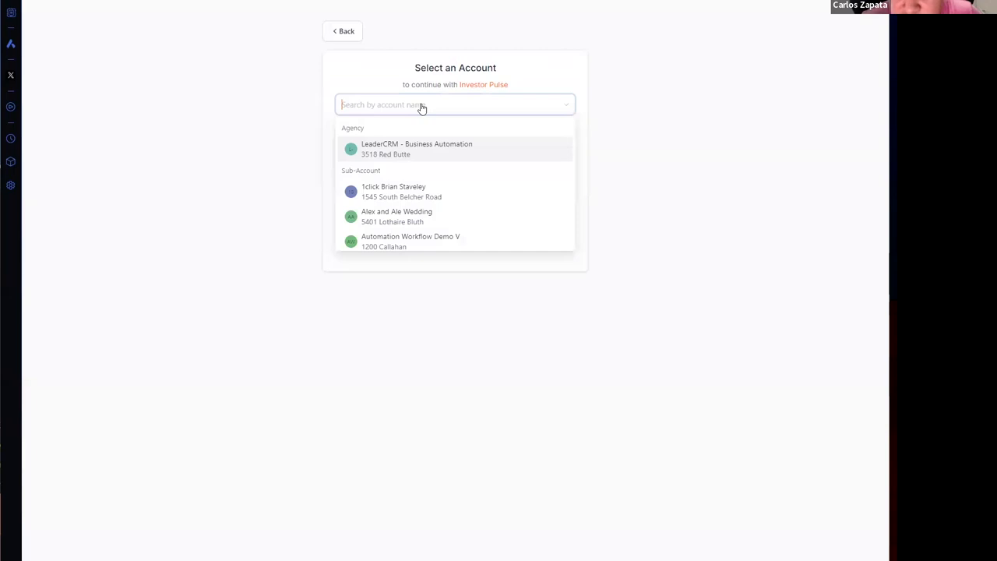
pyautogui.write('webi')
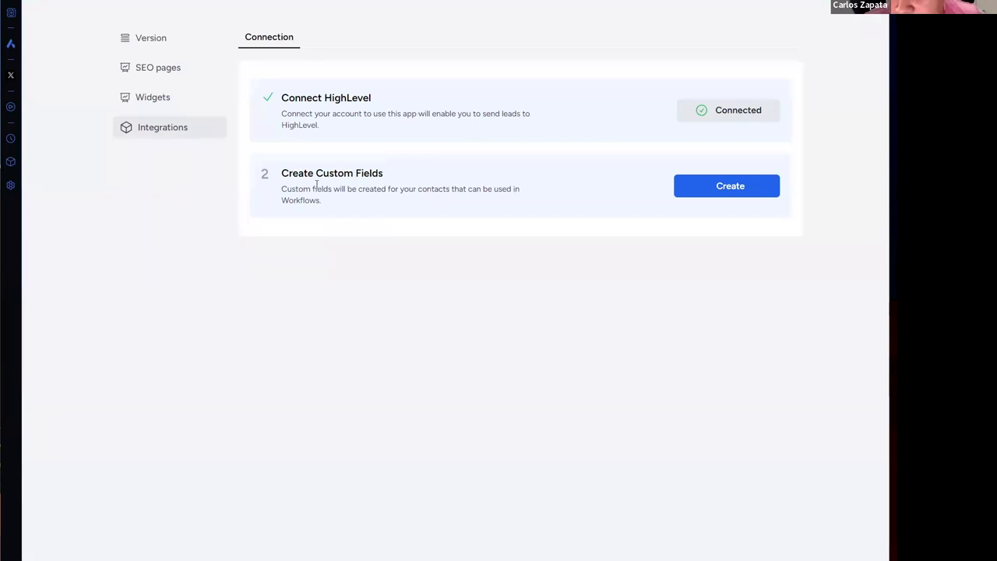
pyautogui.moveTo(493, 172)
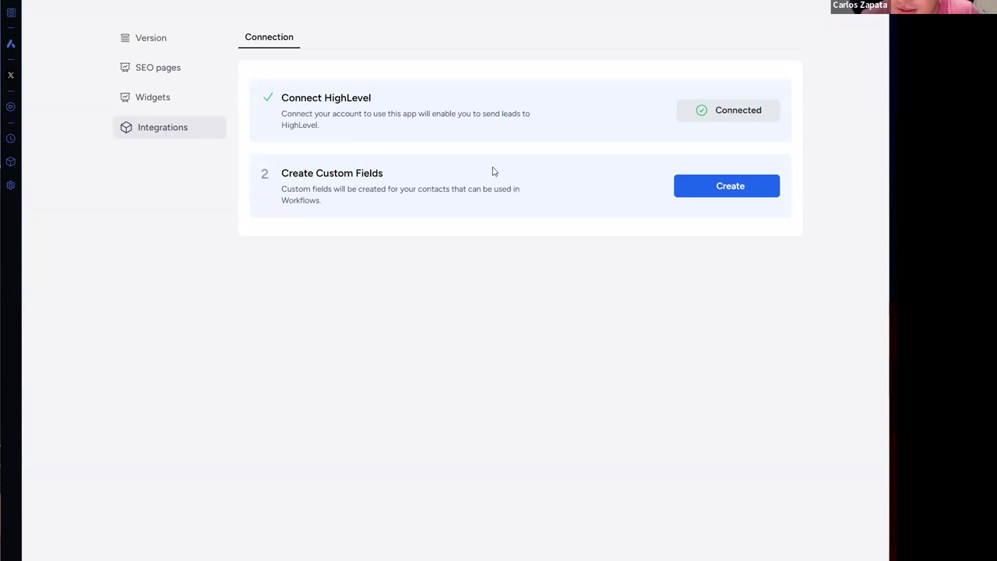
pyautogui.moveTo(530, 177)
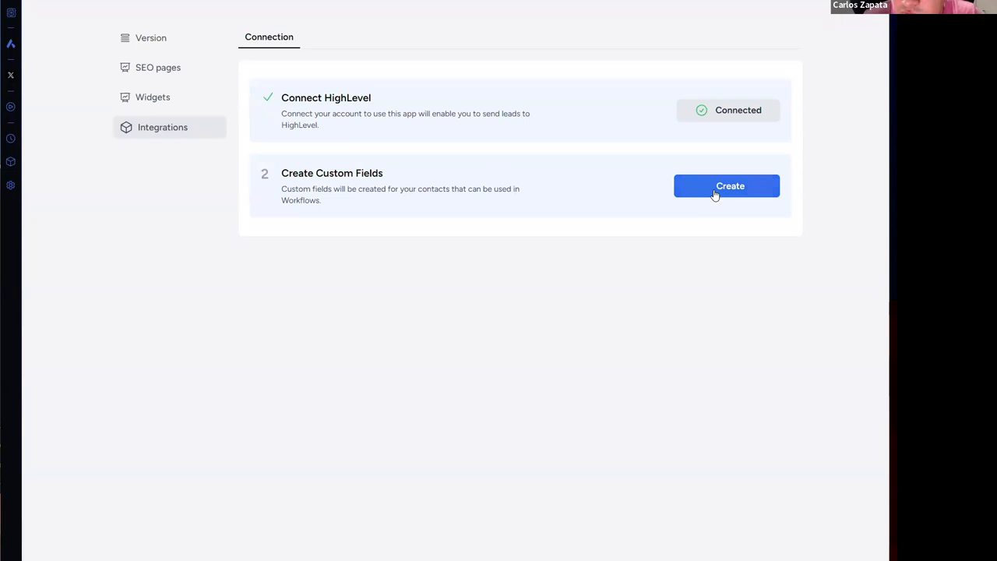
# Step: Create the custom contact fields for the integration
pyautogui.click(726, 186)
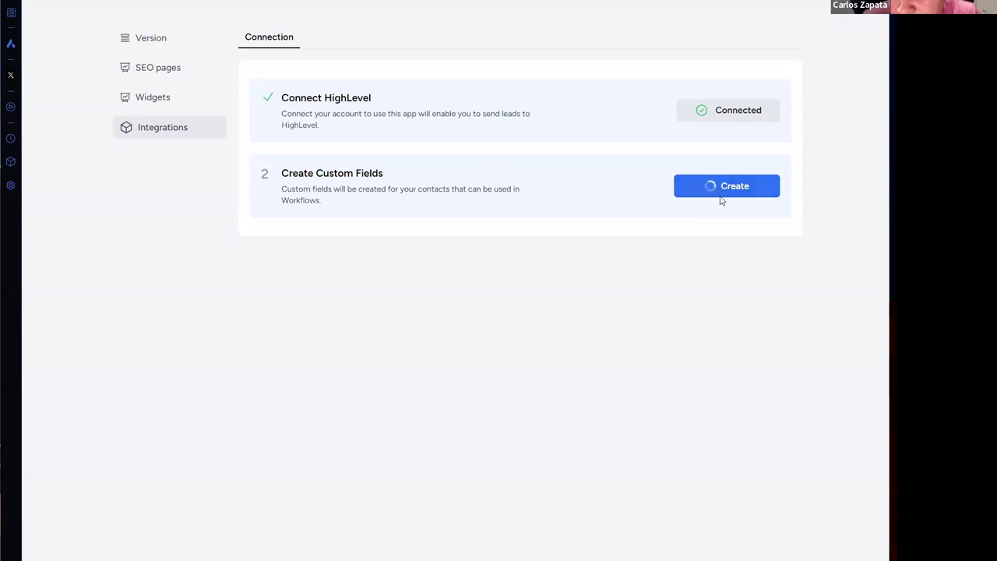
pyautogui.click(726, 186)
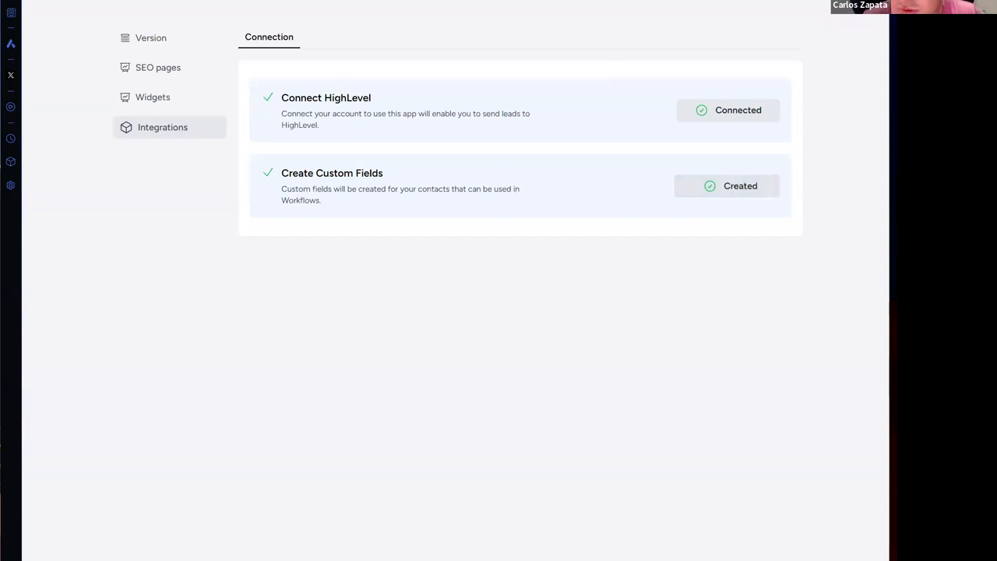
pyautogui.moveTo(580, 90)
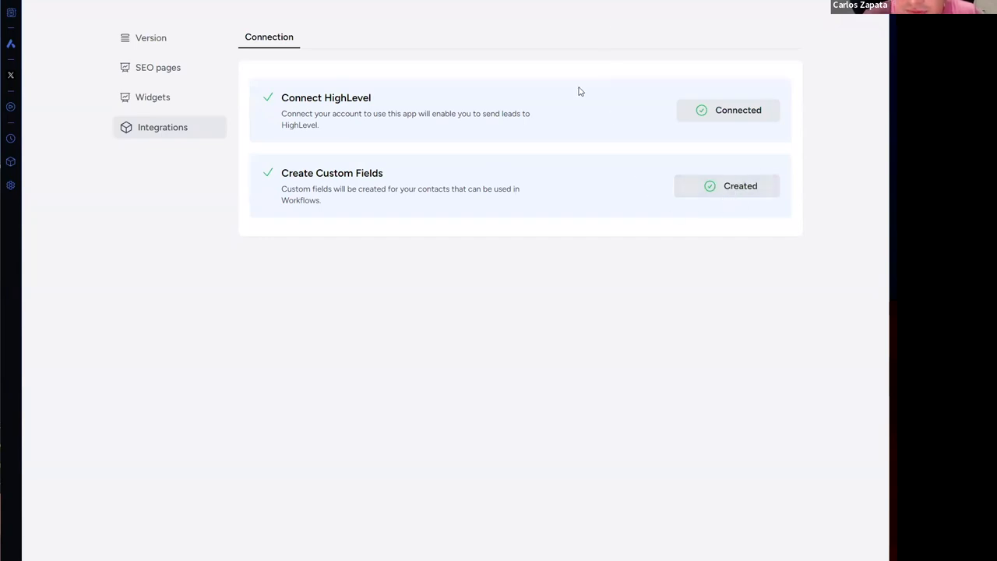
pyautogui.moveTo(565, 28)
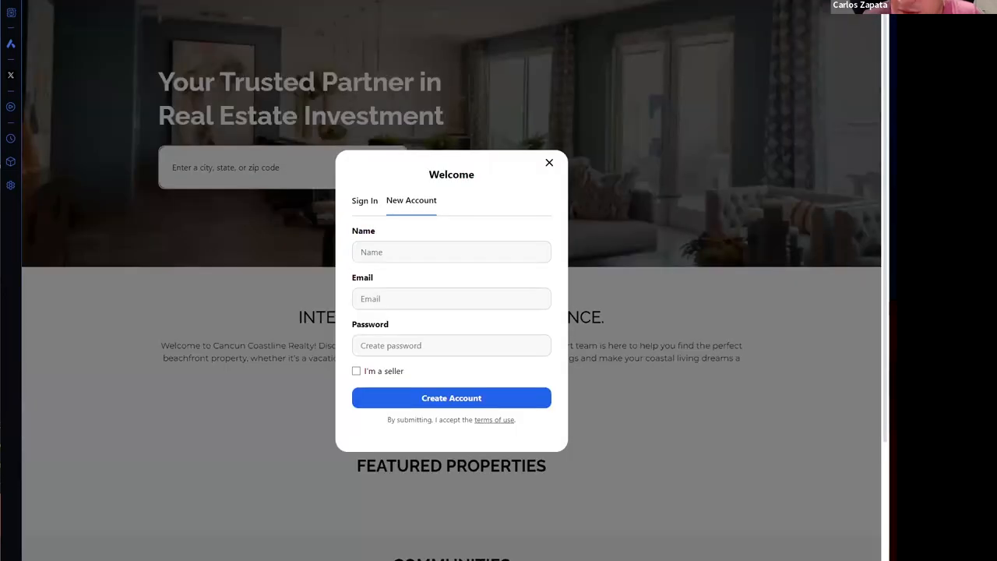
# Step: Register Realty Candy2 as a seller with email RealtyCandy2@... and address Miami, florida
pyautogui.click(452, 253)
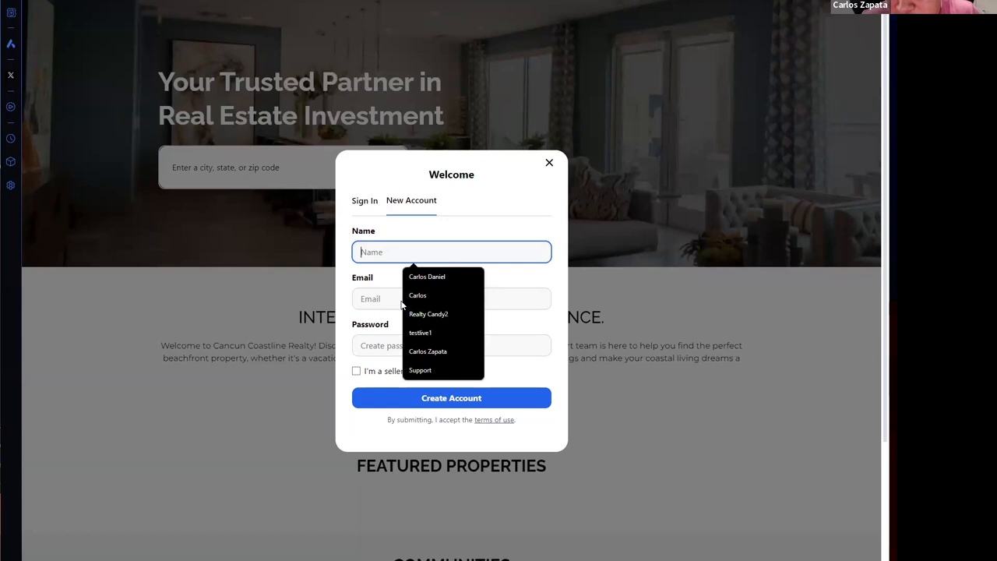
pyautogui.click(428, 315)
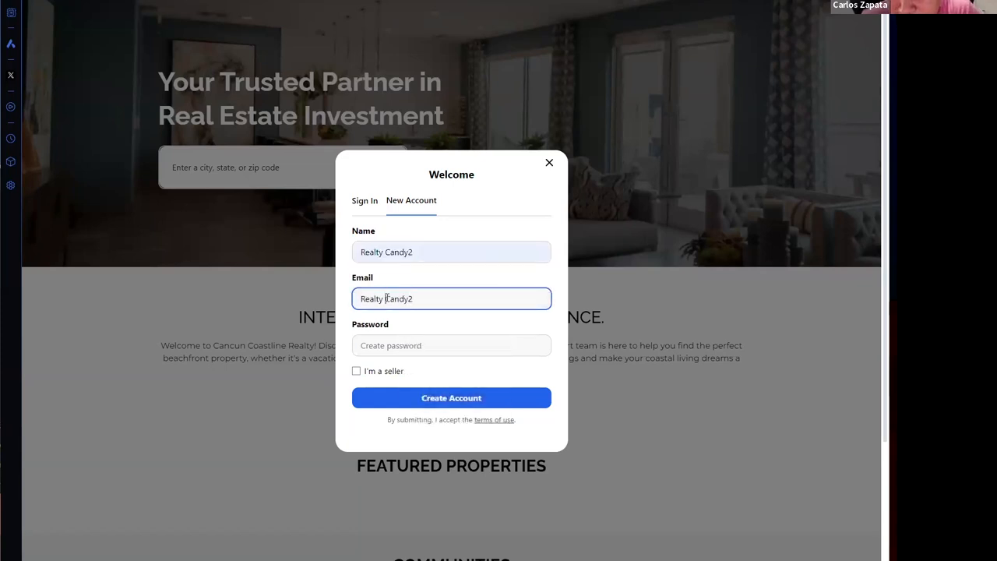
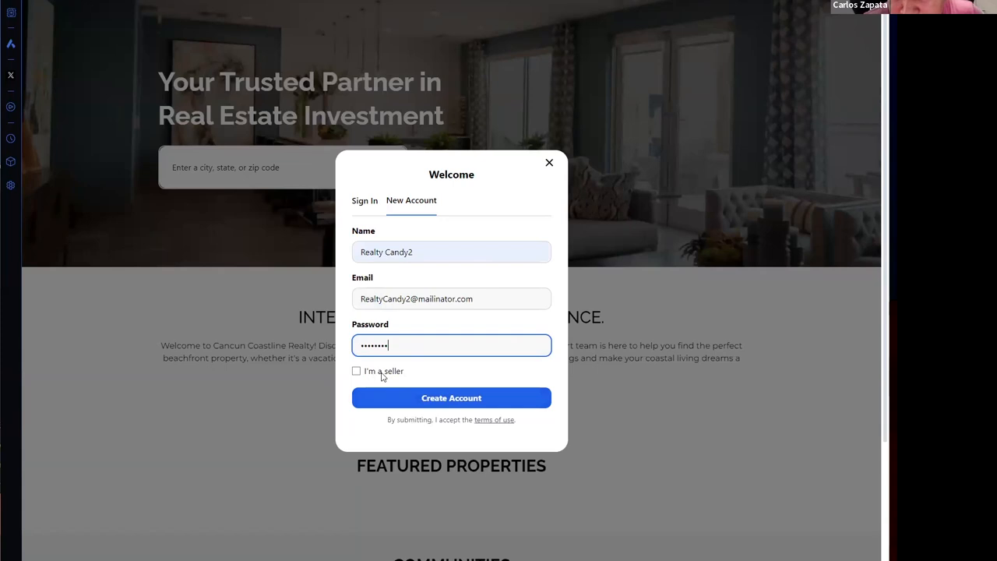
pyautogui.click(355, 370)
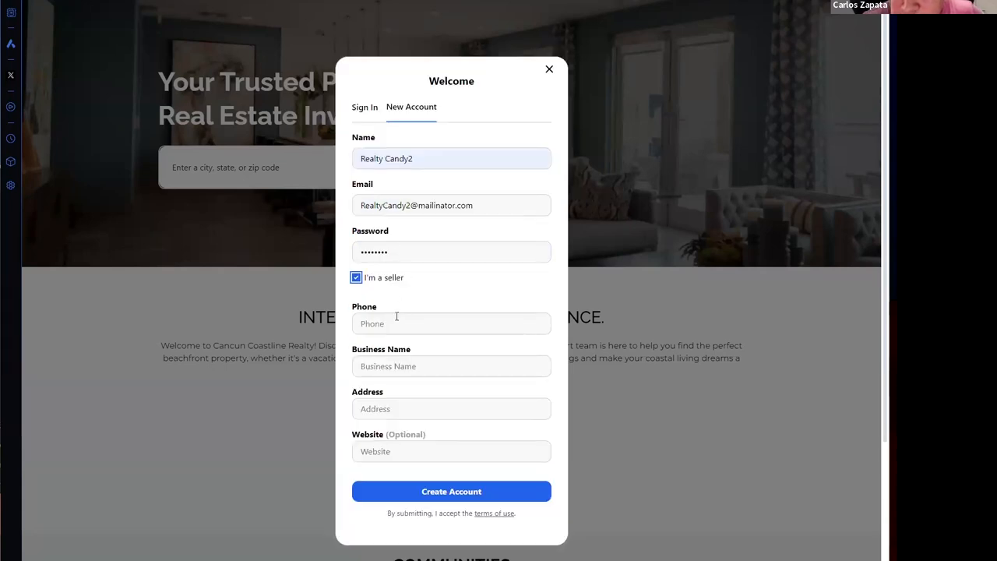
pyautogui.click(452, 408)
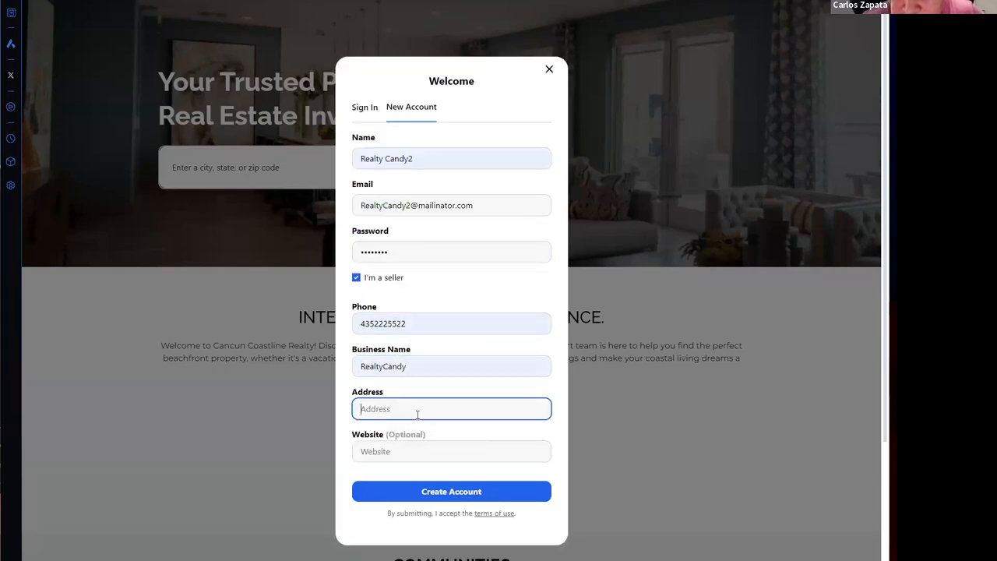
pyautogui.write('Miami, florida')
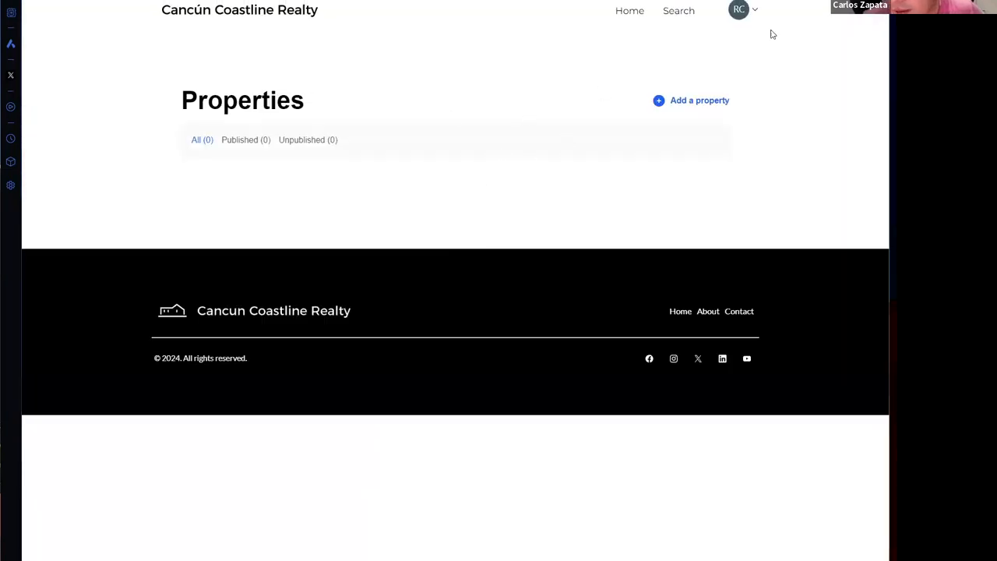
# Step: Start a new property listing from the Properties page and review the empty Add Listing form
pyautogui.scroll(-3)
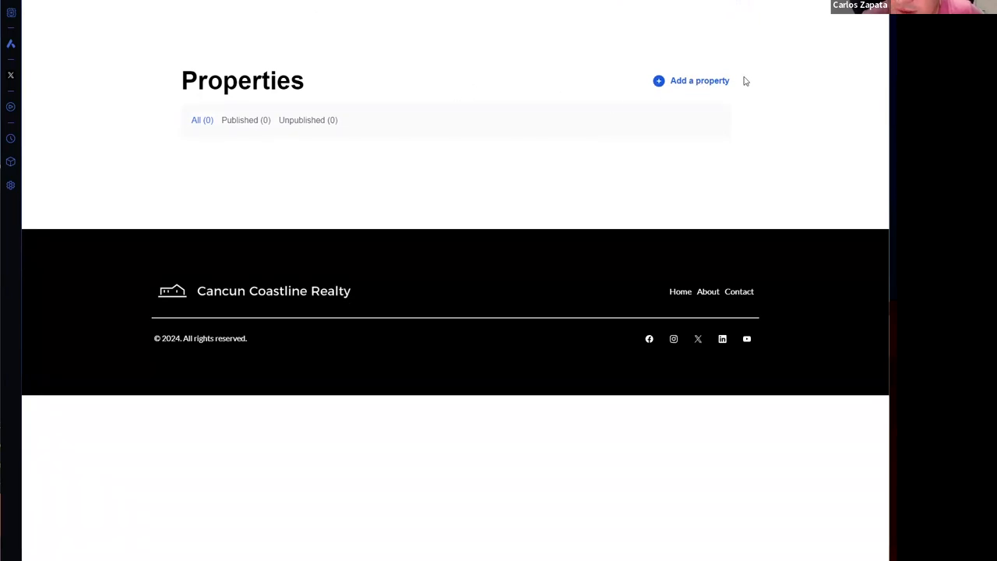
pyautogui.click(698, 81)
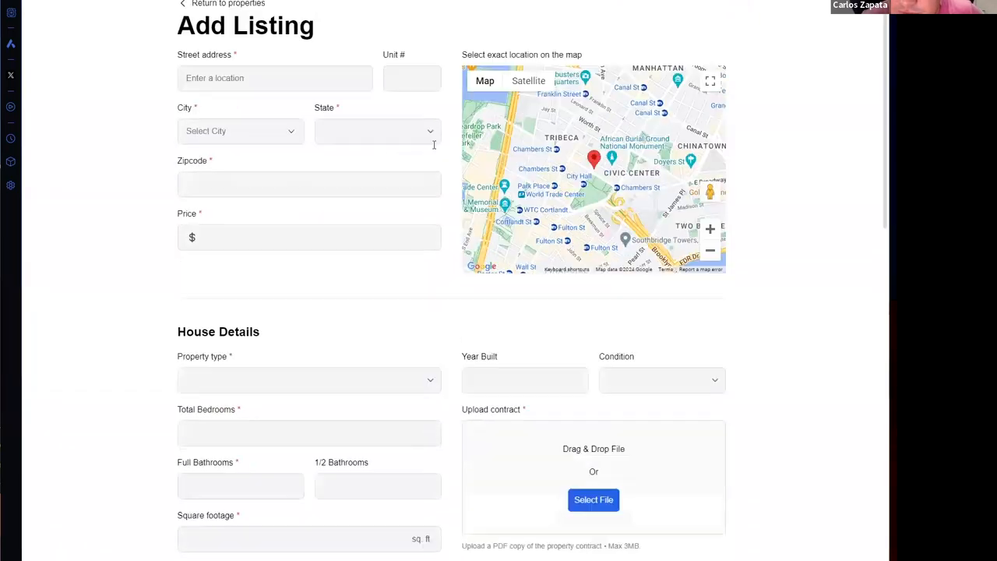
pyautogui.scroll(-3)
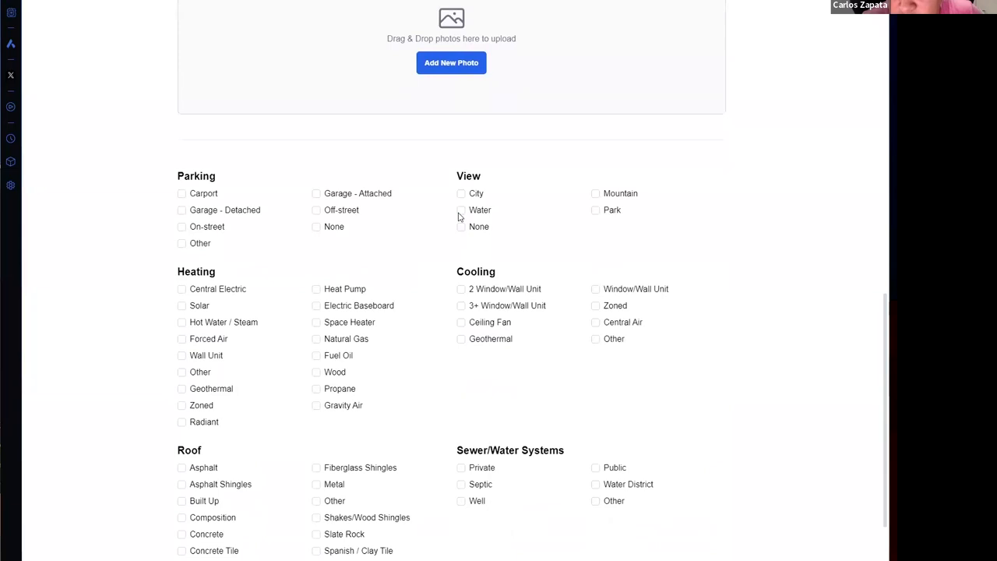
pyautogui.scroll(3)
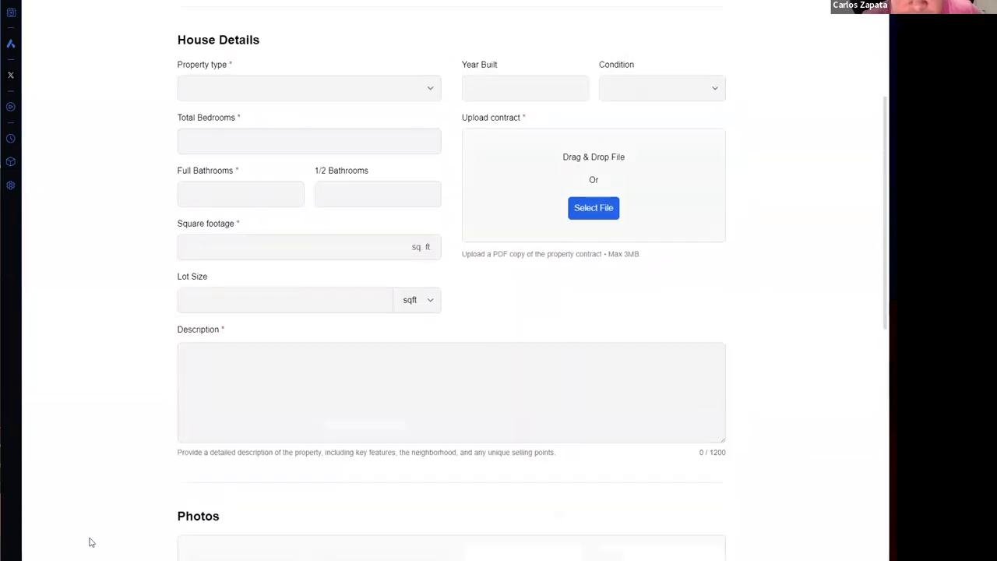
pyautogui.scroll(3)
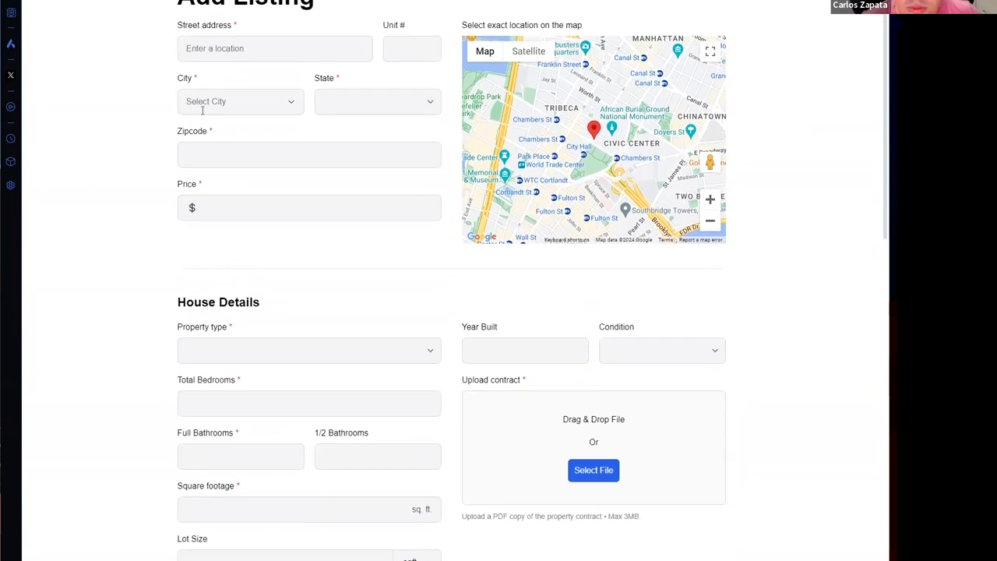
pyautogui.click(274, 150)
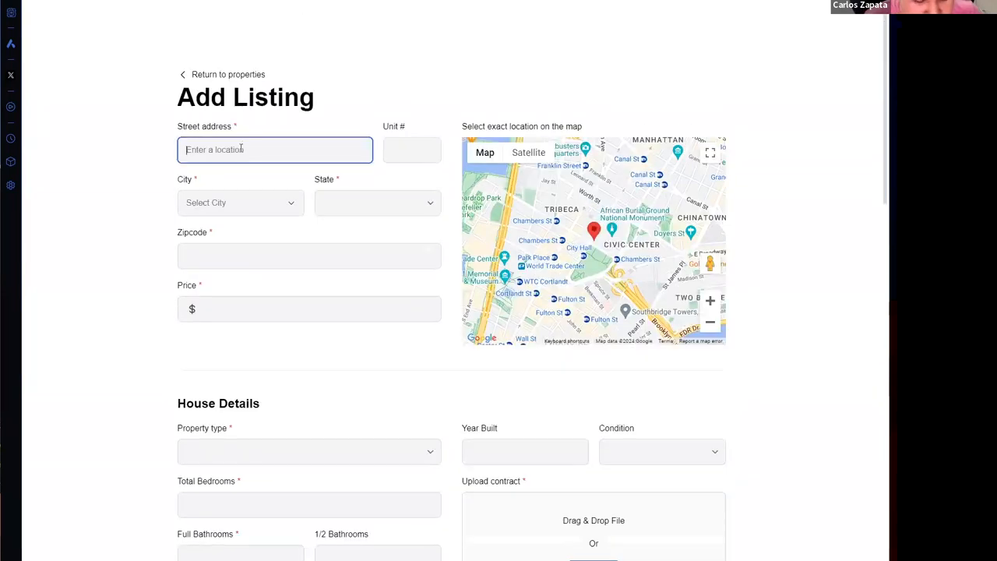
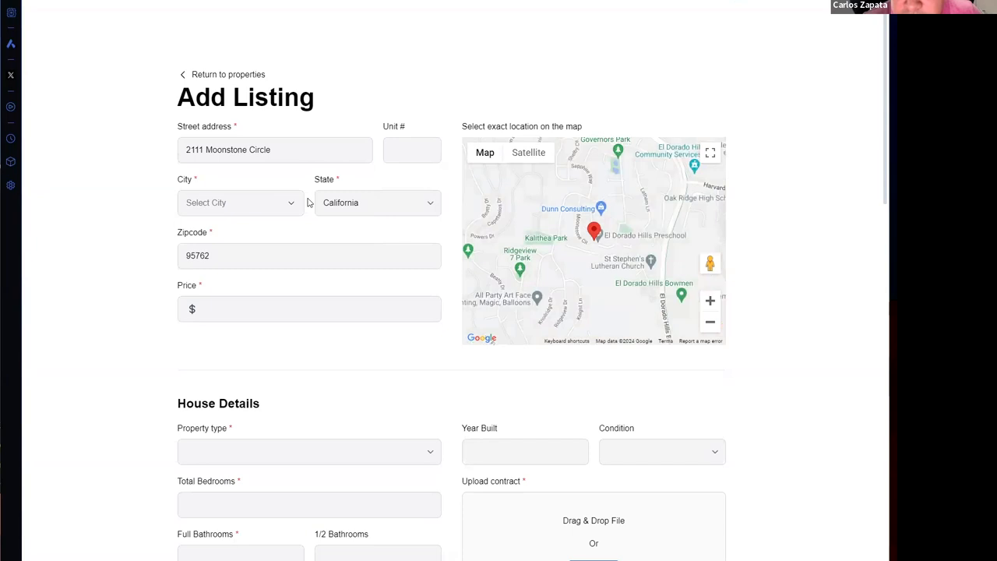
pyautogui.click(240, 202)
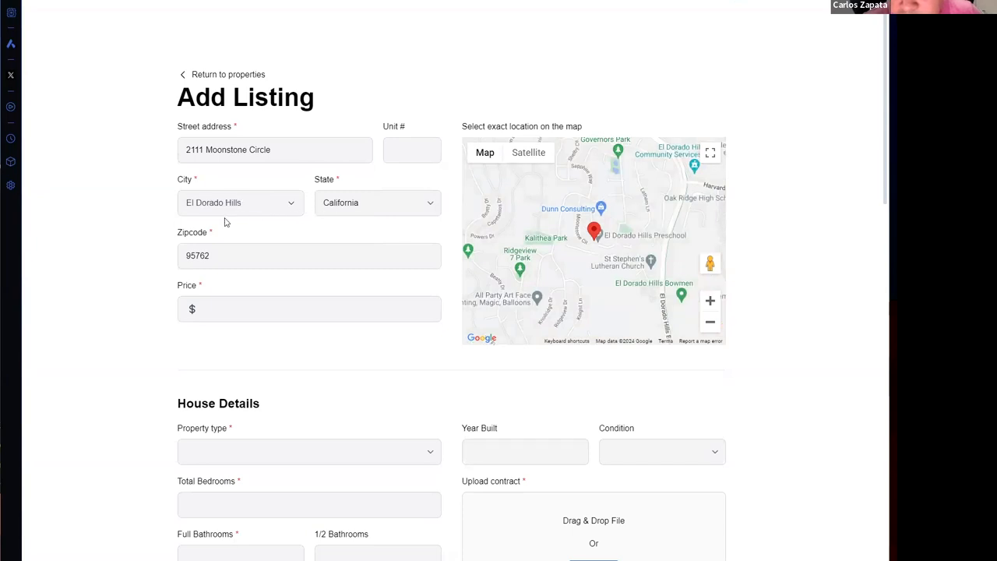
pyautogui.moveTo(569, 231)
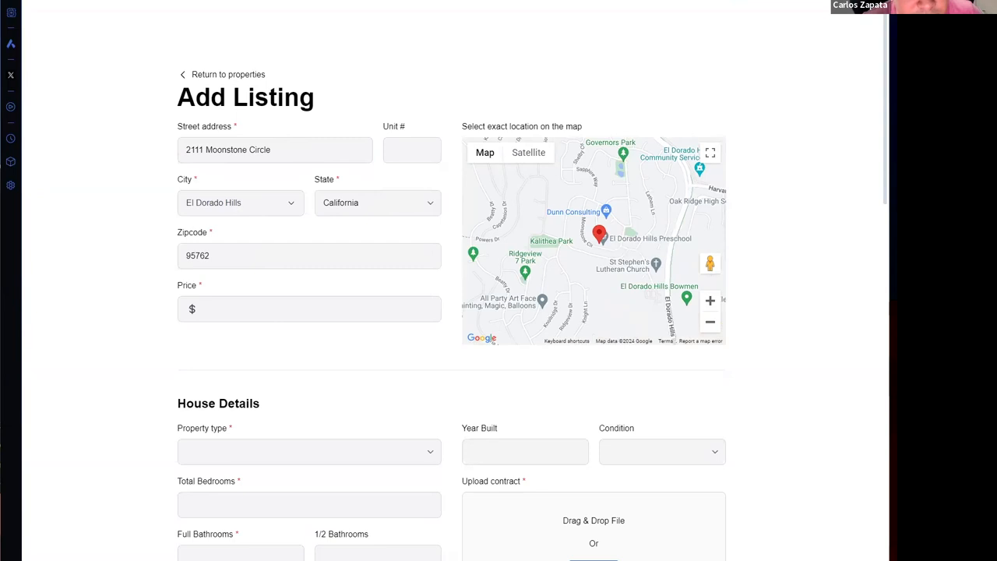
# Step: Enter price $1,250,000, 2 baths, 2000 sq ft, lot size 3000 and year built 2024
pyautogui.write('1')
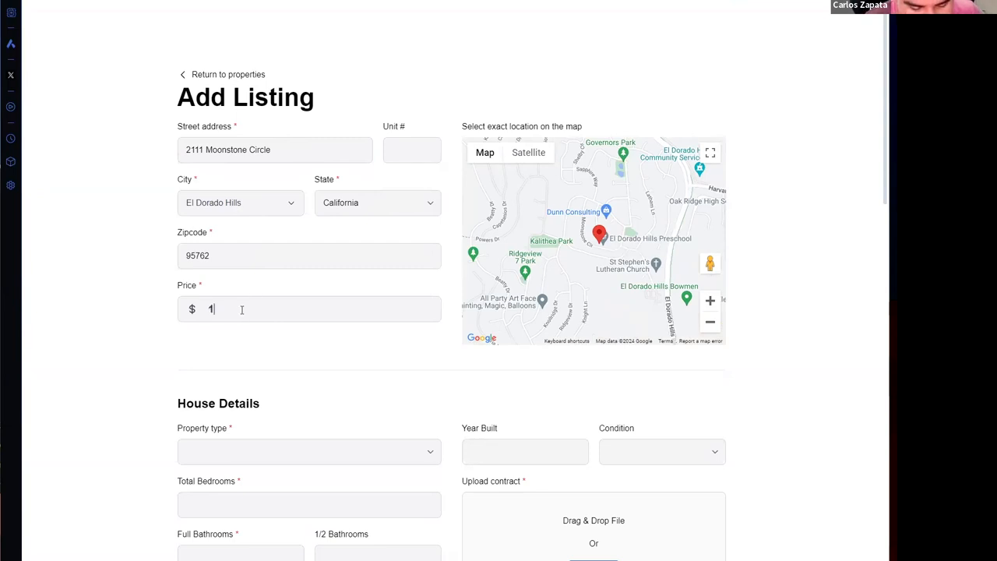
pyautogui.write(',250,000')
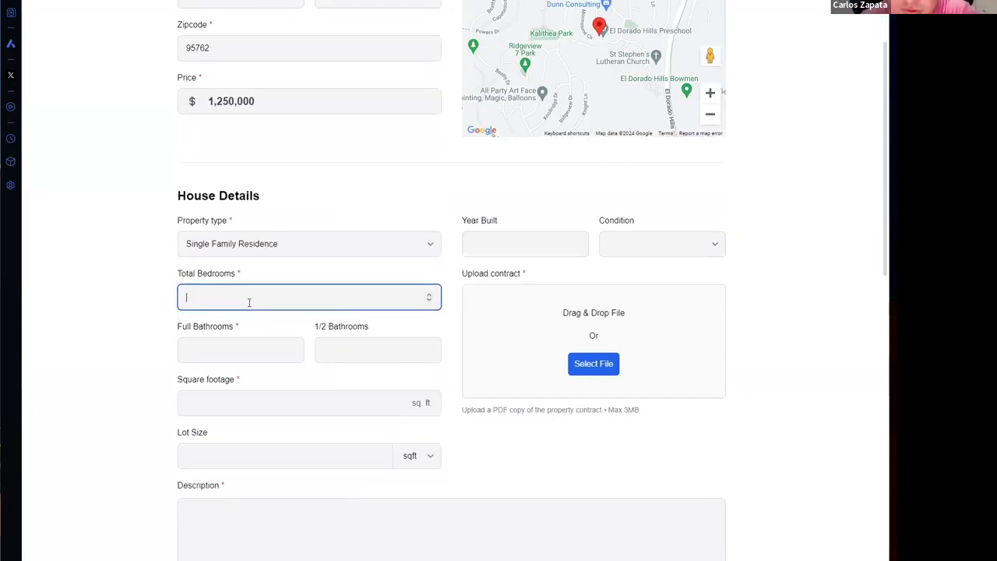
pyautogui.write('2')
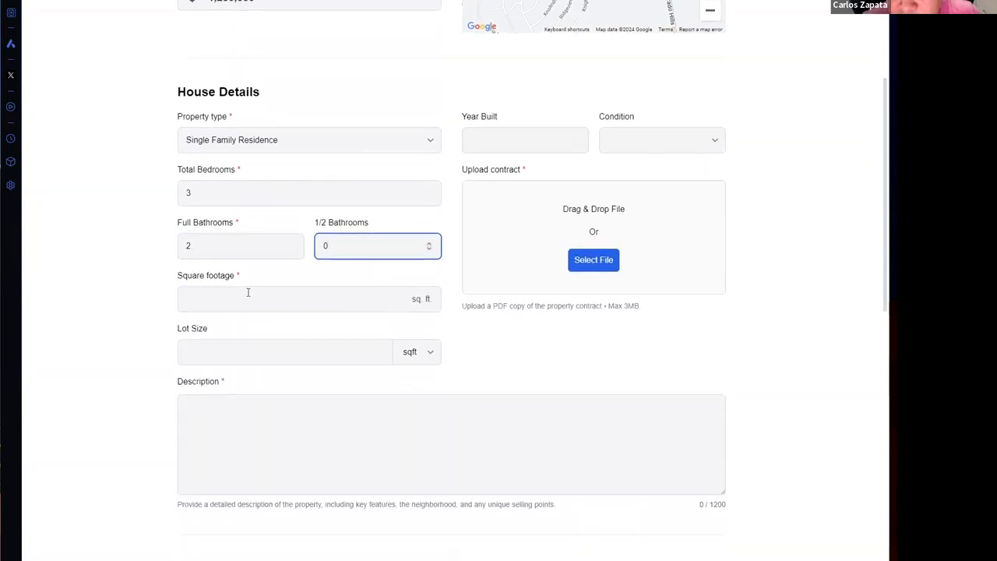
pyautogui.write('2000')
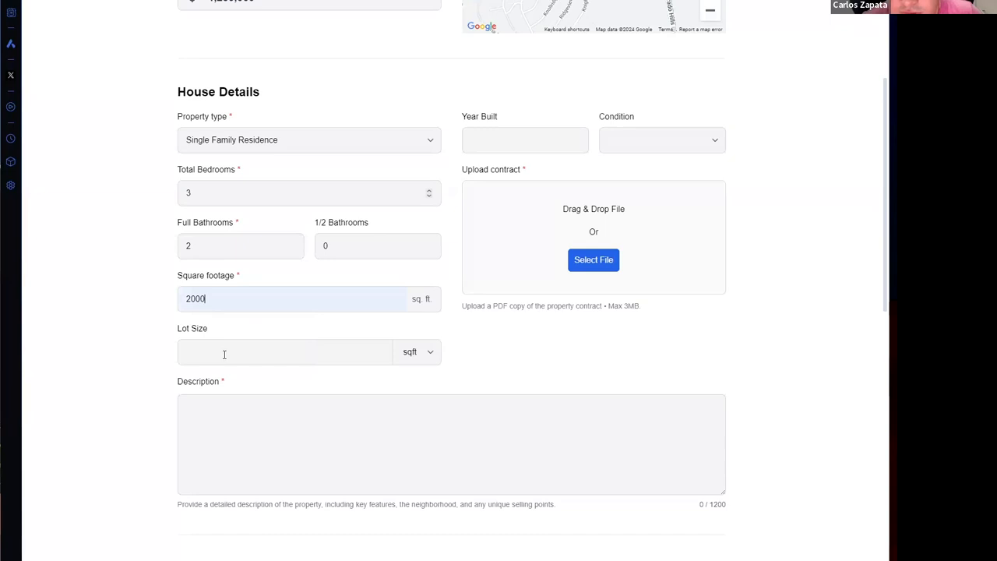
pyautogui.write('3000')
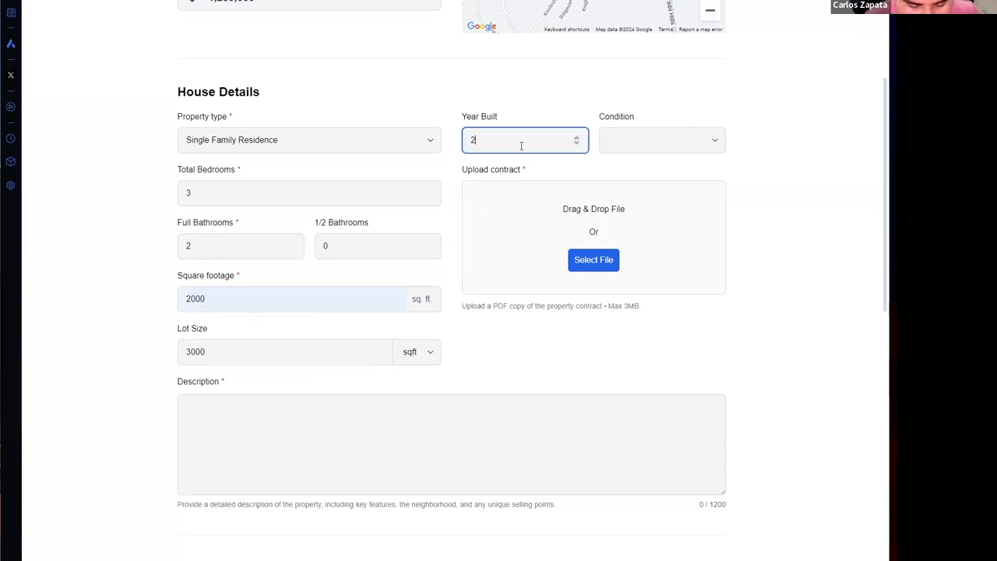
pyautogui.write('024')
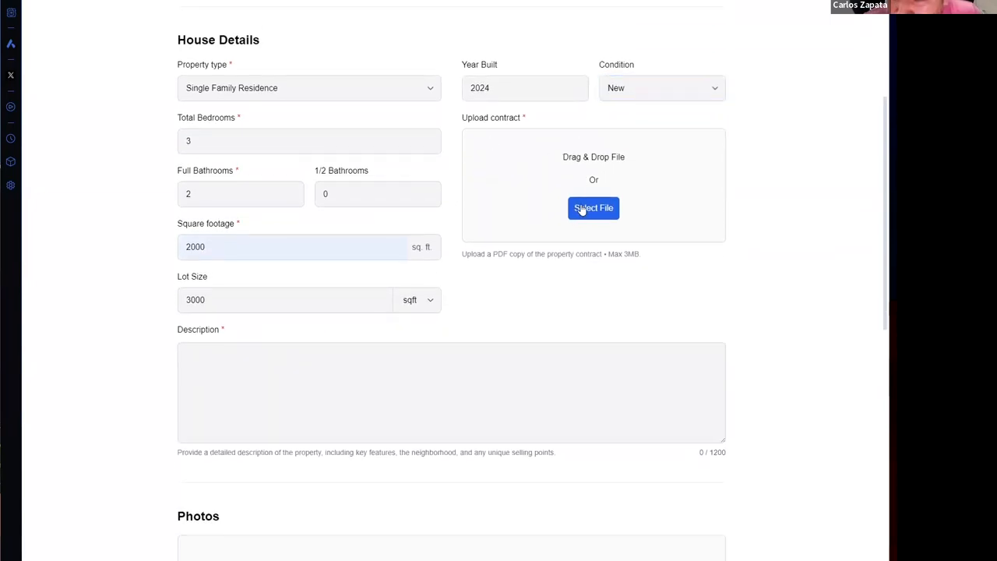
# Step: Attach the Simple Contract PDF as the property contract file
pyautogui.click(592, 209)
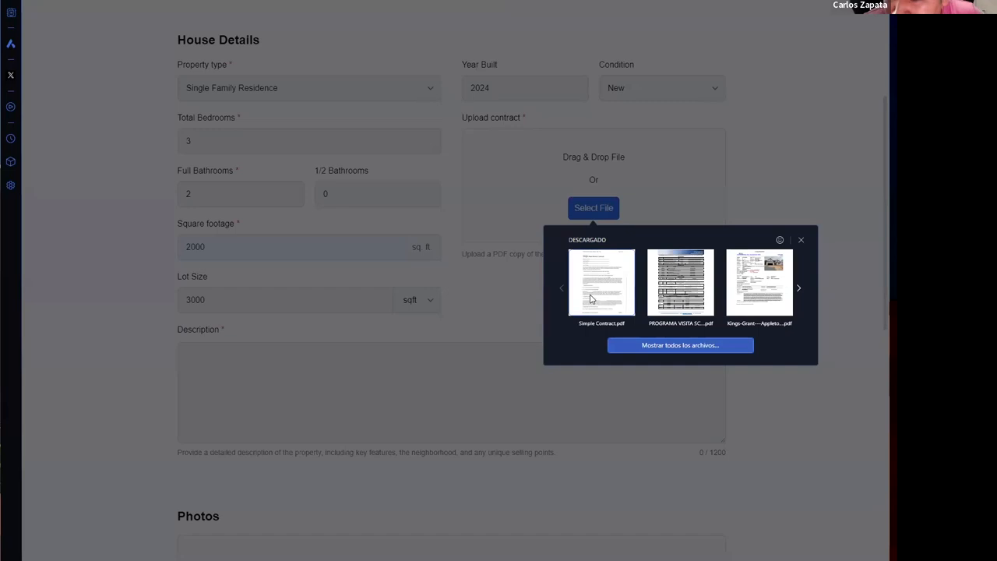
pyautogui.click(602, 283)
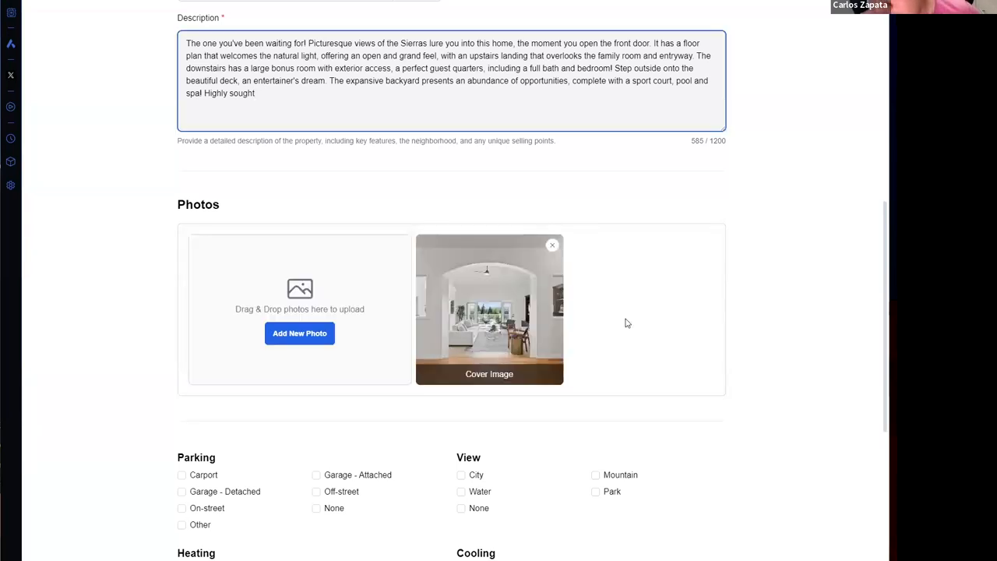
# Step: Mark Central Electric heating and save the new property listing for review
pyautogui.scroll(-3)
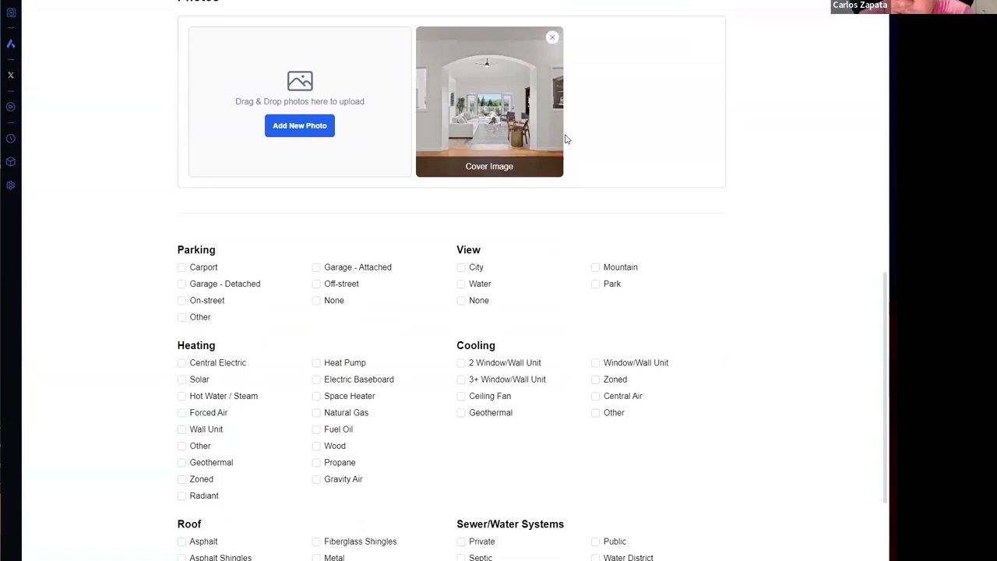
pyautogui.scroll(-3)
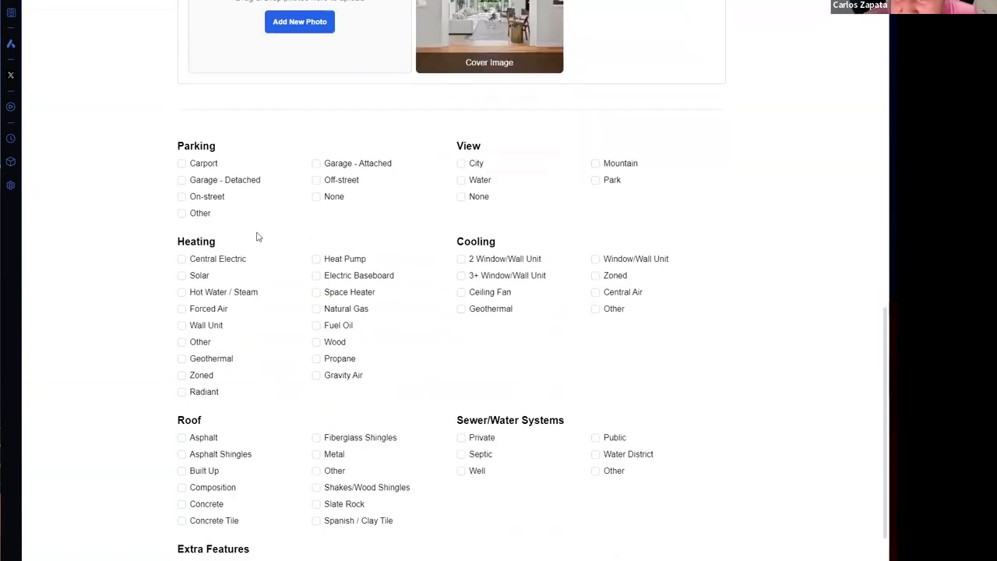
pyautogui.click(181, 163)
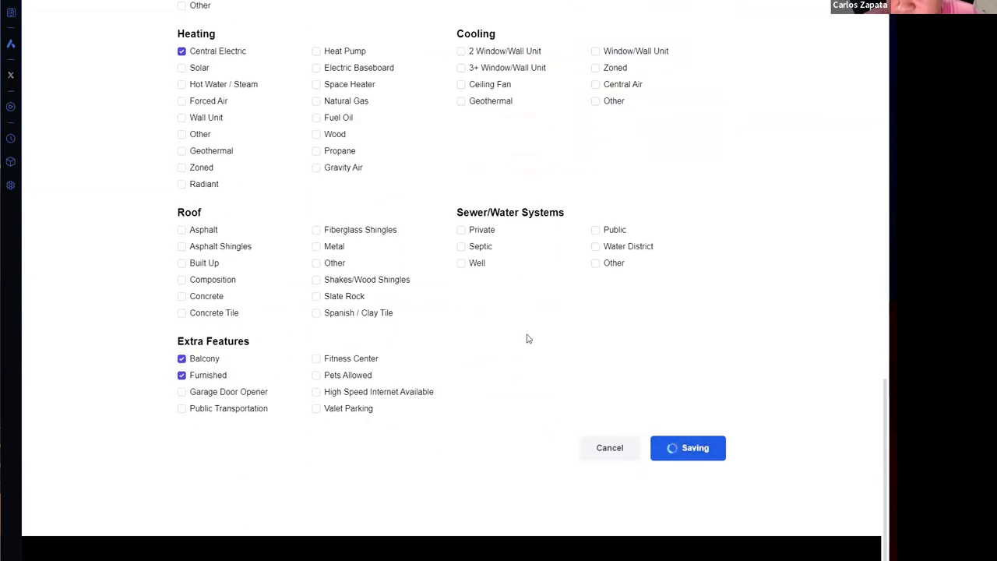
pyautogui.click(687, 449)
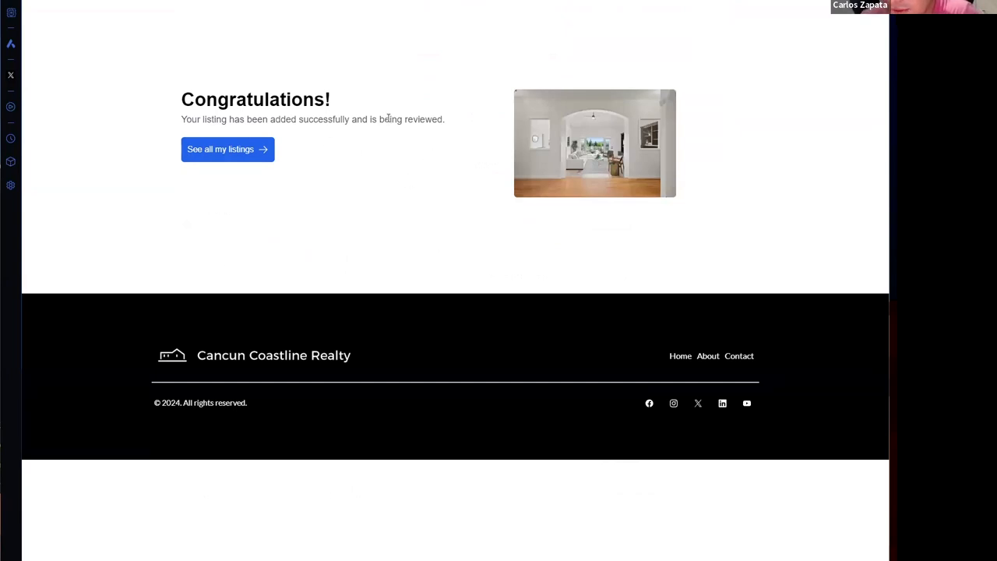
pyautogui.moveTo(415, 141)
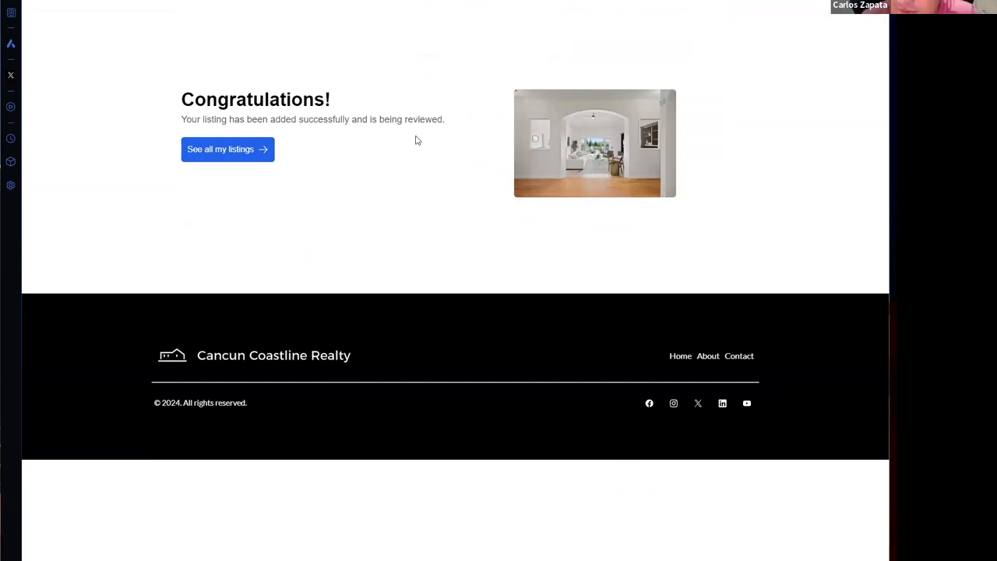
pyautogui.moveTo(449, 190)
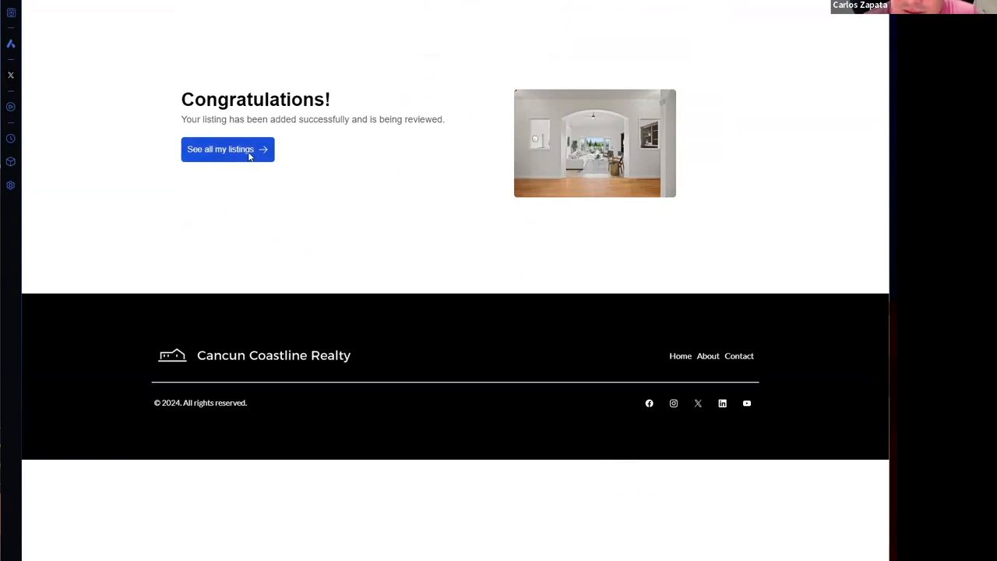
pyautogui.click(227, 149)
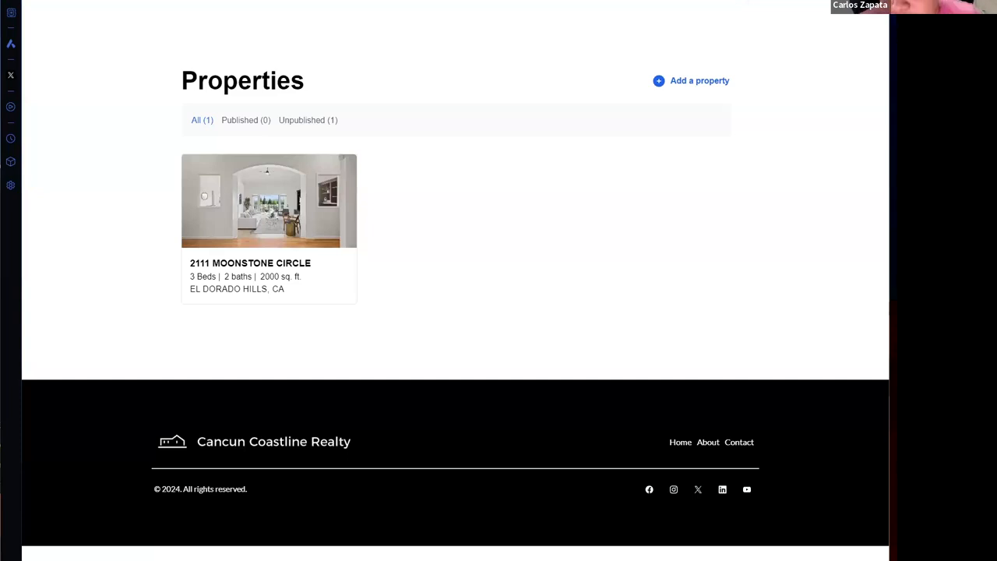
# Step: Show the admin overview of all submitted properties, Madrid Drive and Moonstone Circle
pyautogui.click(162, 128)
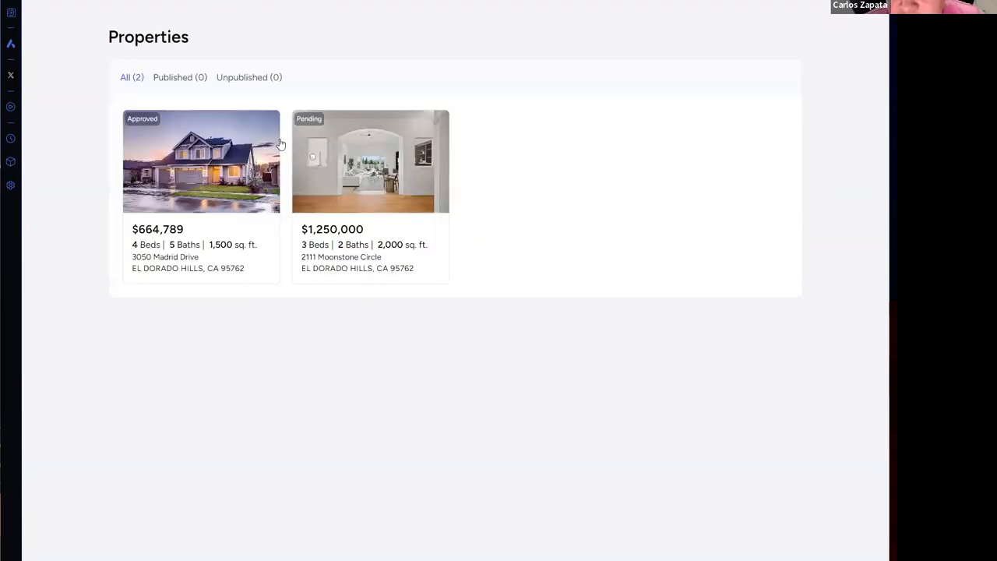
pyautogui.moveTo(318, 152)
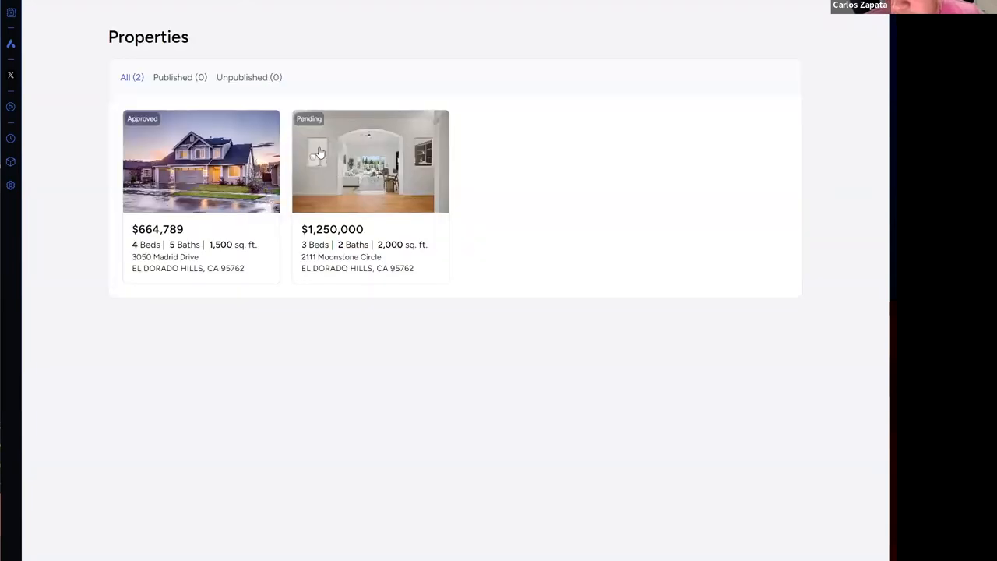
pyautogui.moveTo(357, 156)
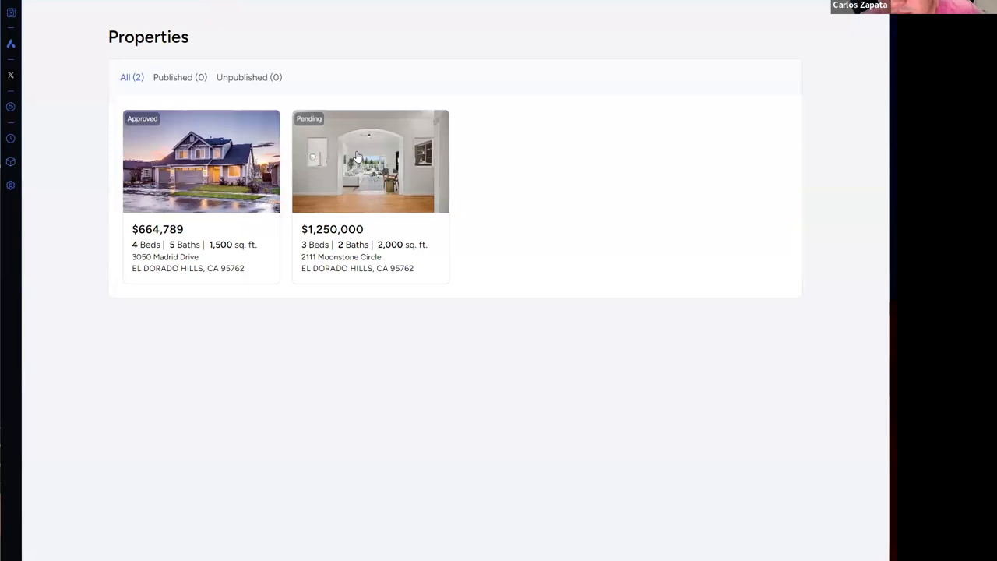
pyautogui.click(371, 161)
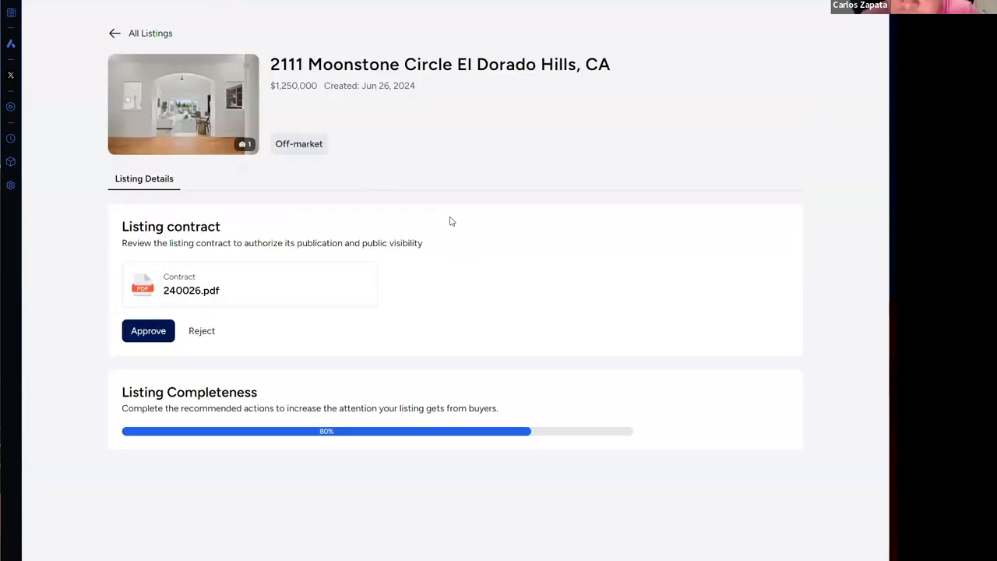
pyautogui.moveTo(455, 237)
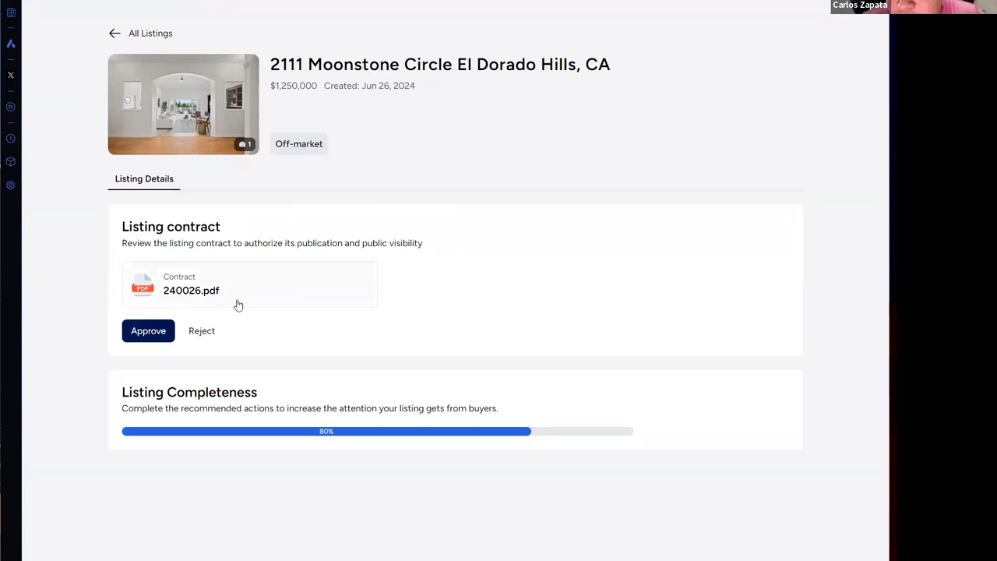
pyautogui.moveTo(178, 324)
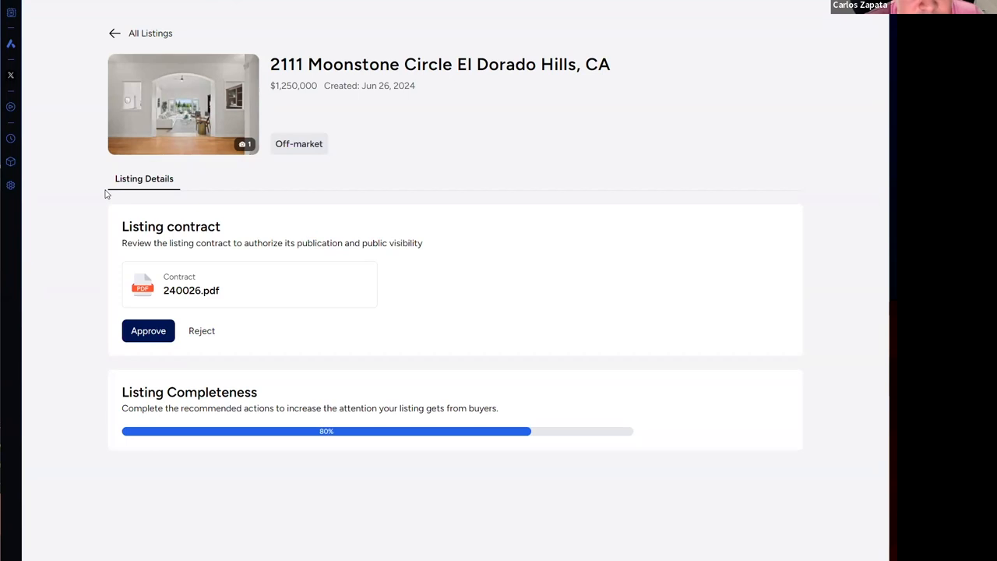
pyautogui.click(148, 330)
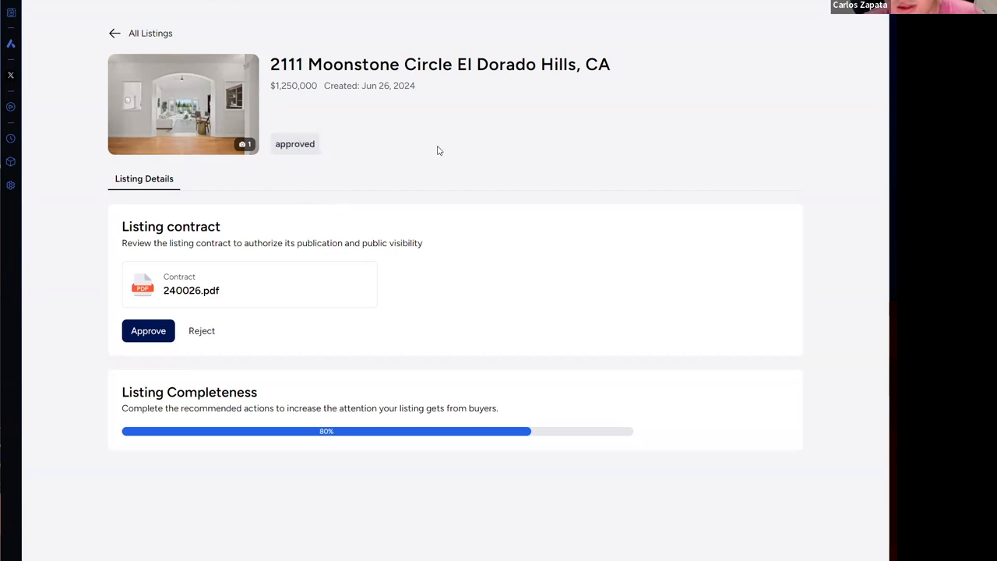
pyautogui.moveTo(276, 31)
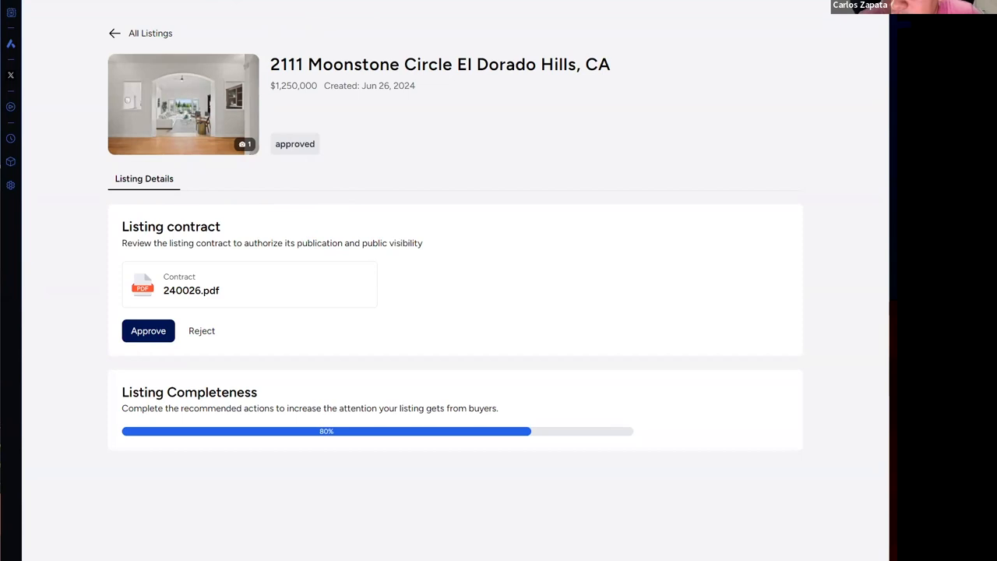
pyautogui.click(140, 33)
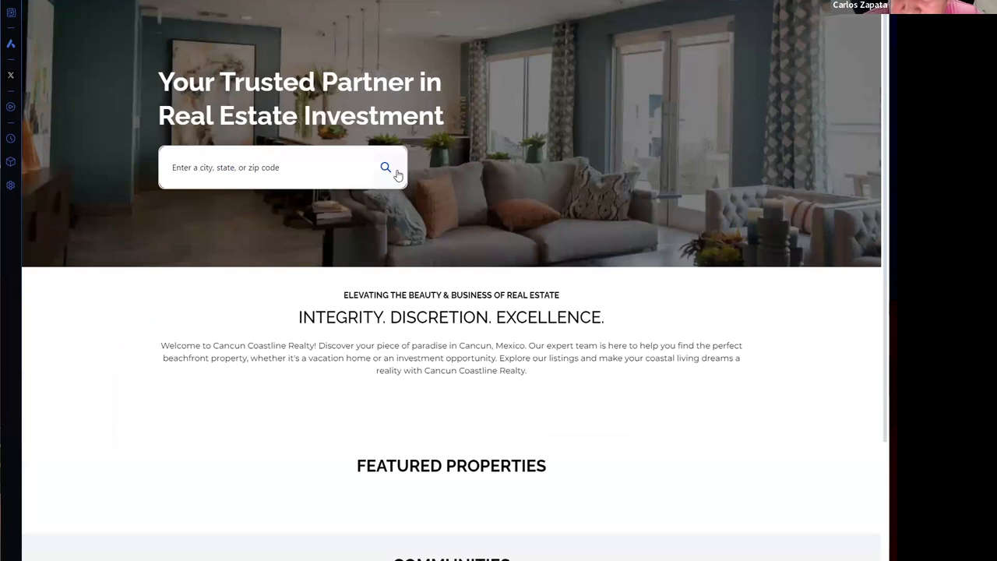
# Step: Run the homepage property search to list both homes, including Moonstone Circle at $1,250,000
pyautogui.click(385, 167)
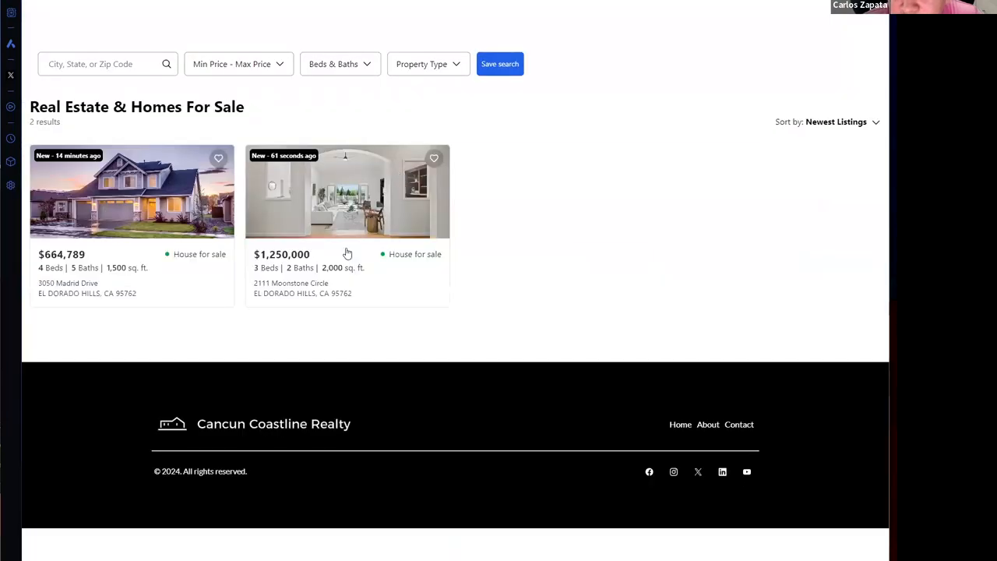
pyautogui.moveTo(303, 168)
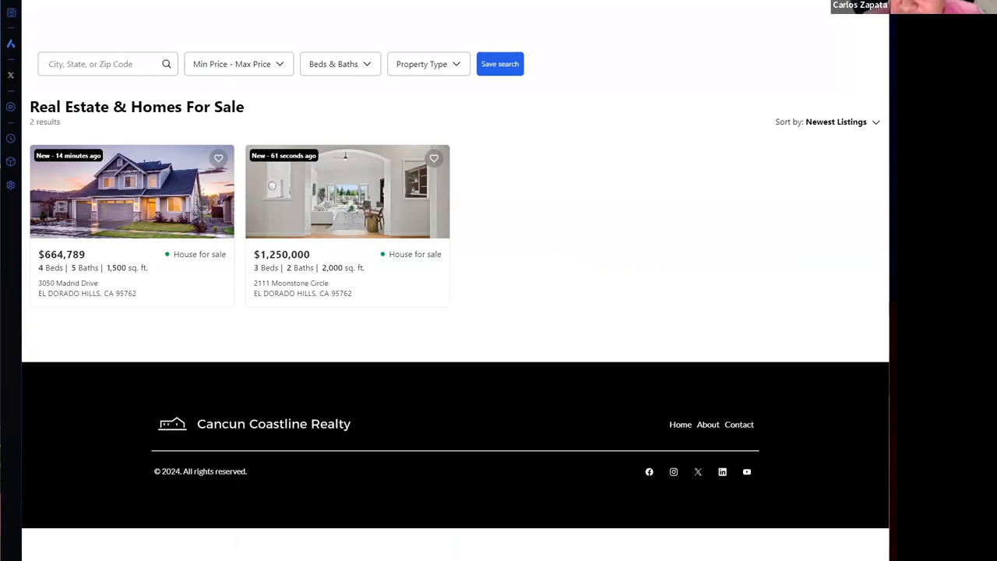
pyautogui.click(346, 190)
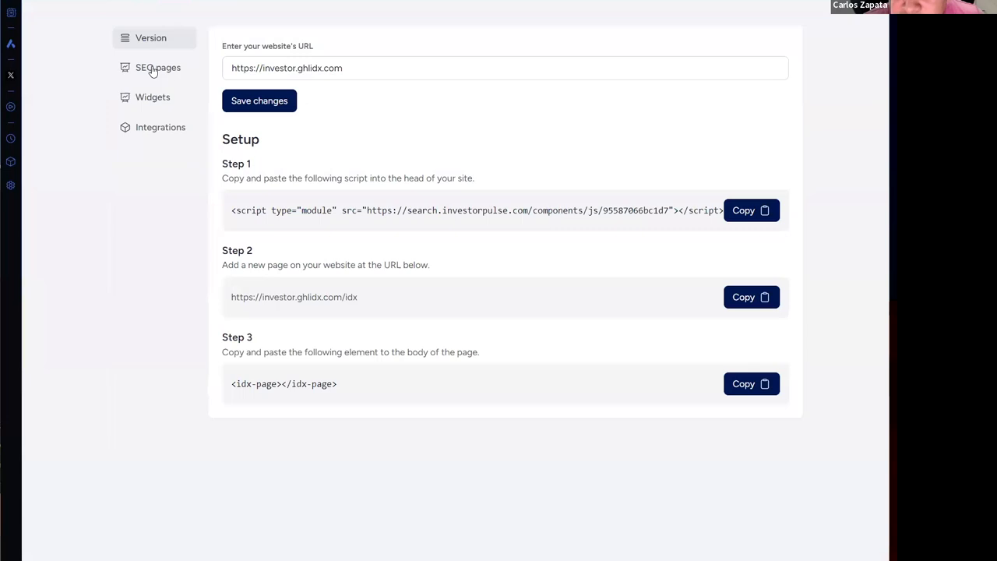
# Step: Save the Listing Details page setup in SEO pages and view the Moonstone Circle details
pyautogui.click(157, 67)
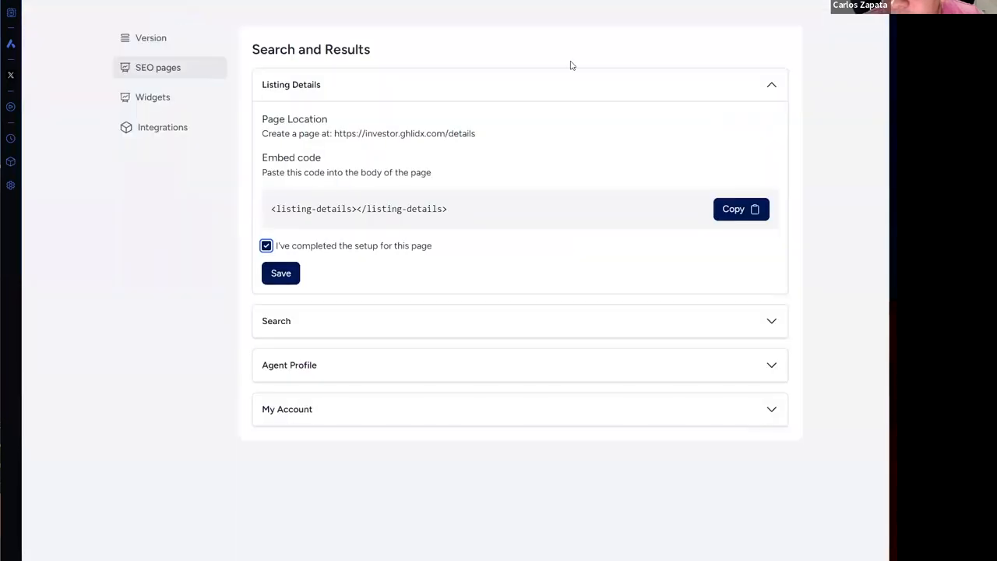
pyautogui.moveTo(488, 139)
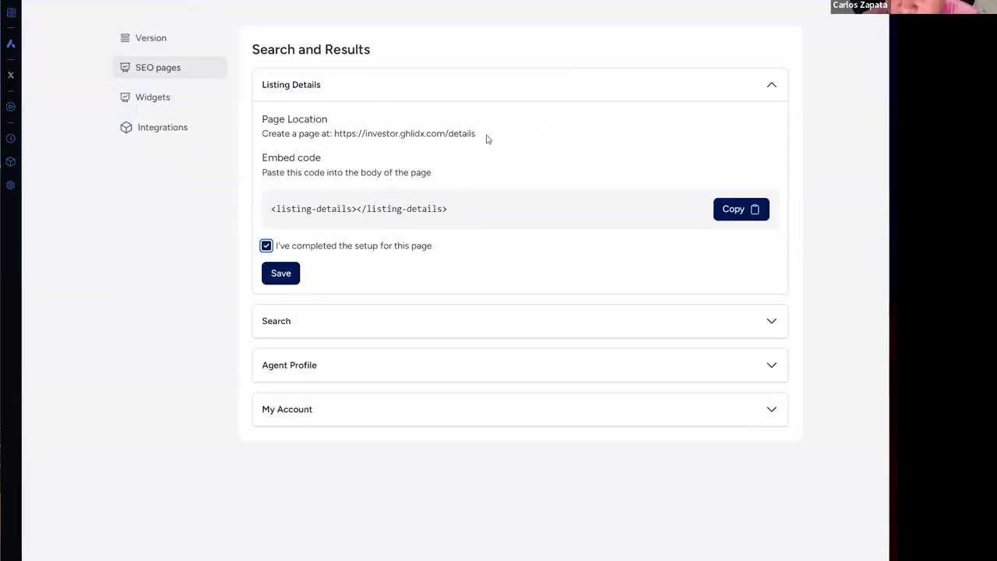
pyautogui.moveTo(281, 274)
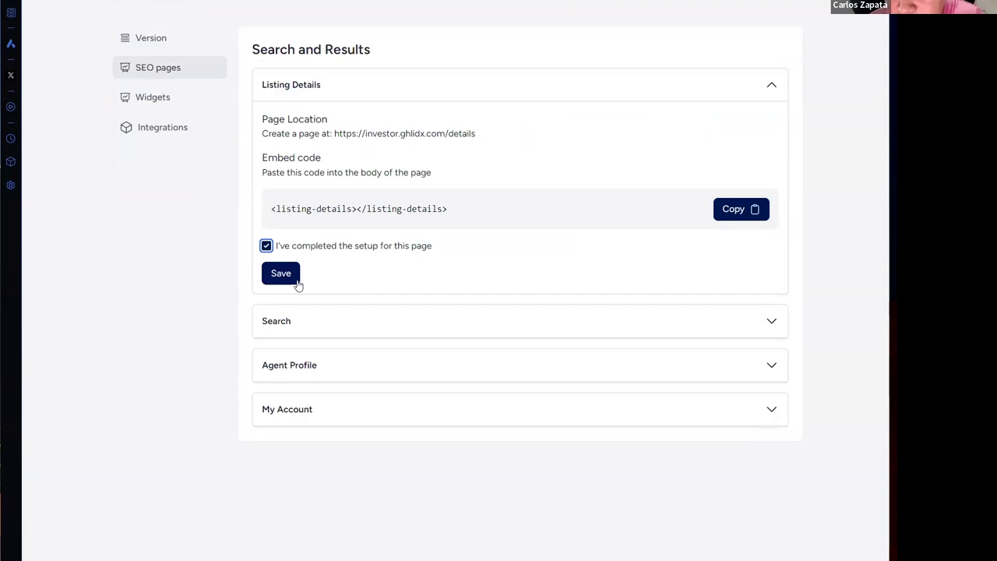
pyautogui.click(281, 272)
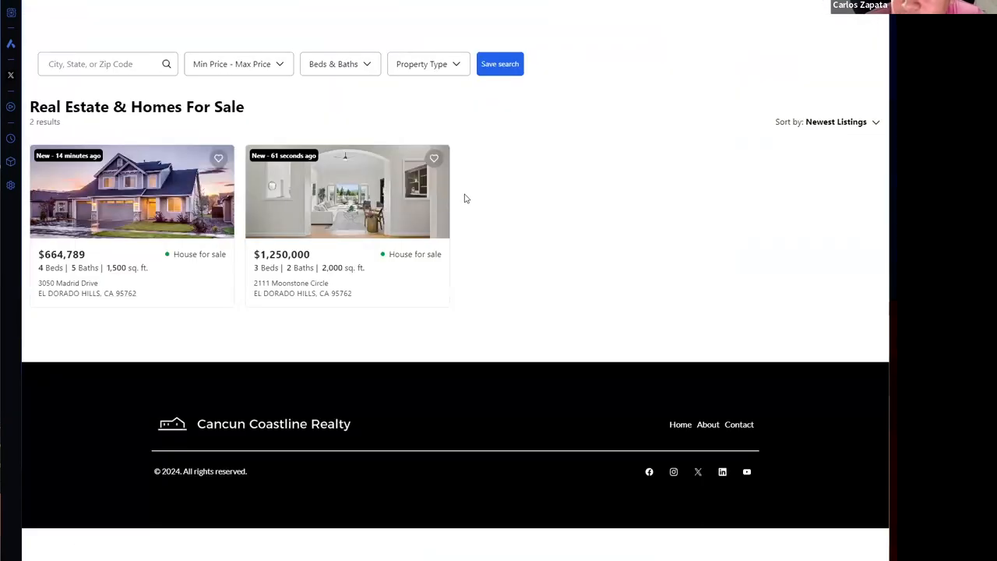
pyautogui.click(346, 191)
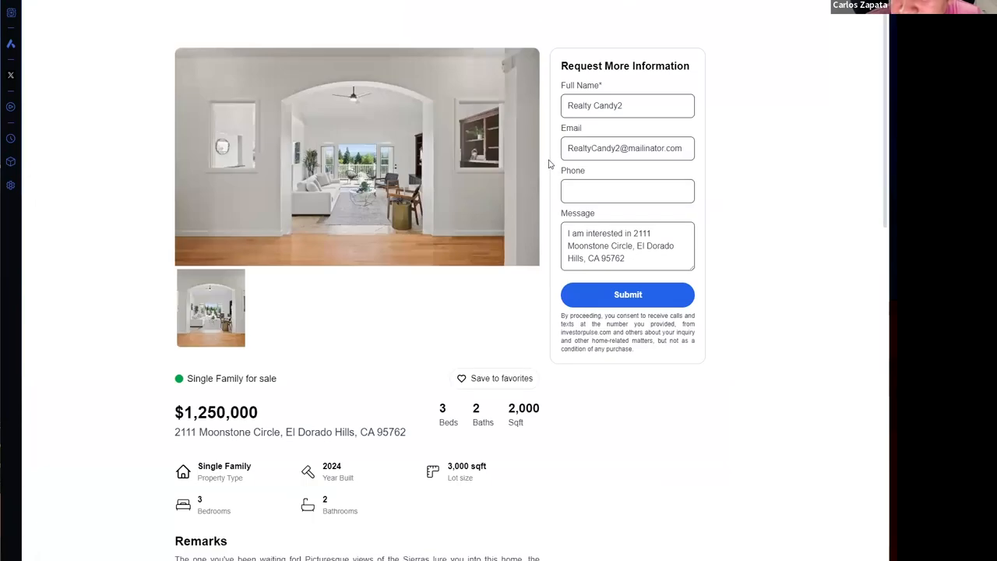
# Step: Scroll through the Moonstone Circle details page and its Request More Information form
pyautogui.scroll(-3)
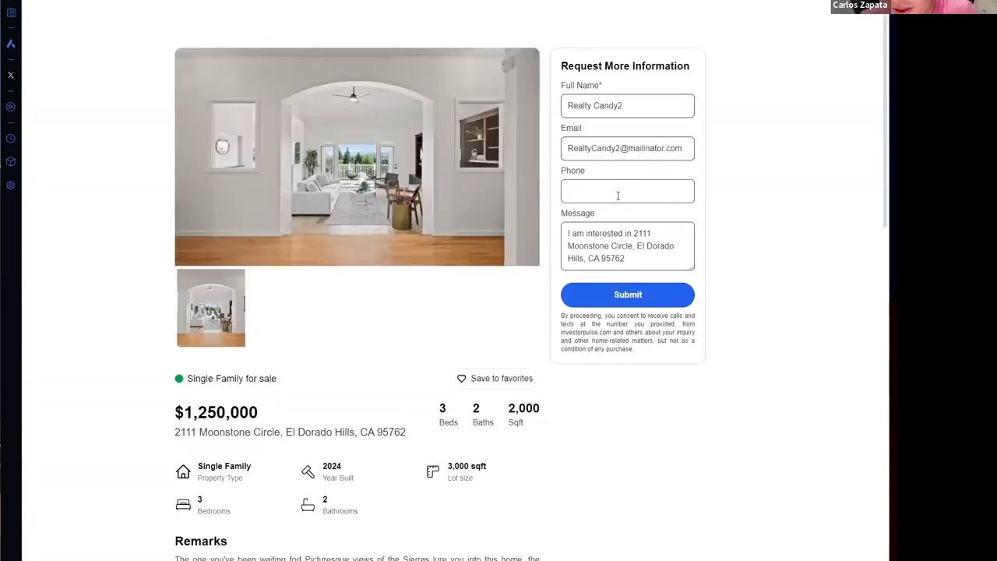
pyautogui.scroll(-3)
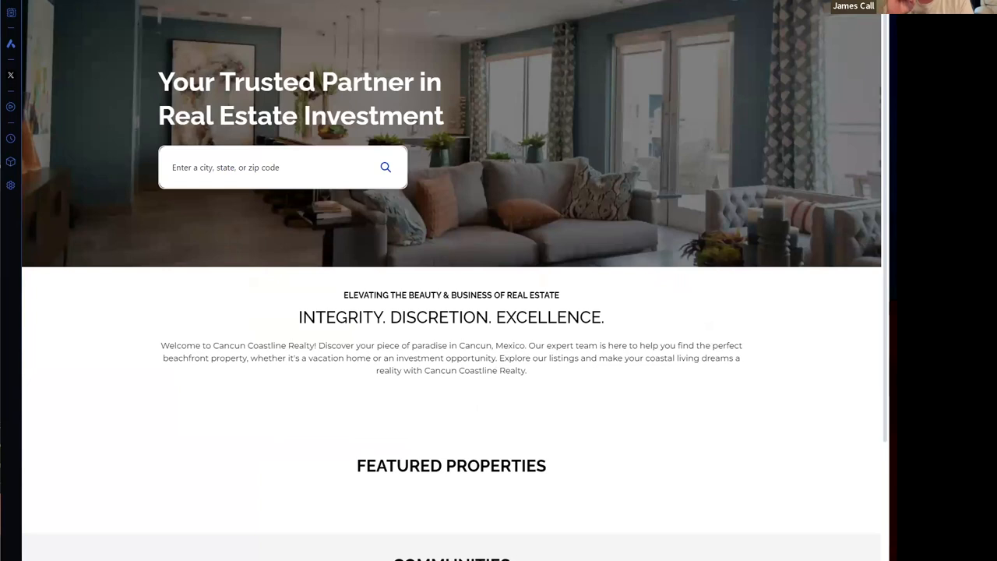
# Step: Search the site for El Dorado Hills, CA, returning both homes for sale
pyautogui.click(273, 168)
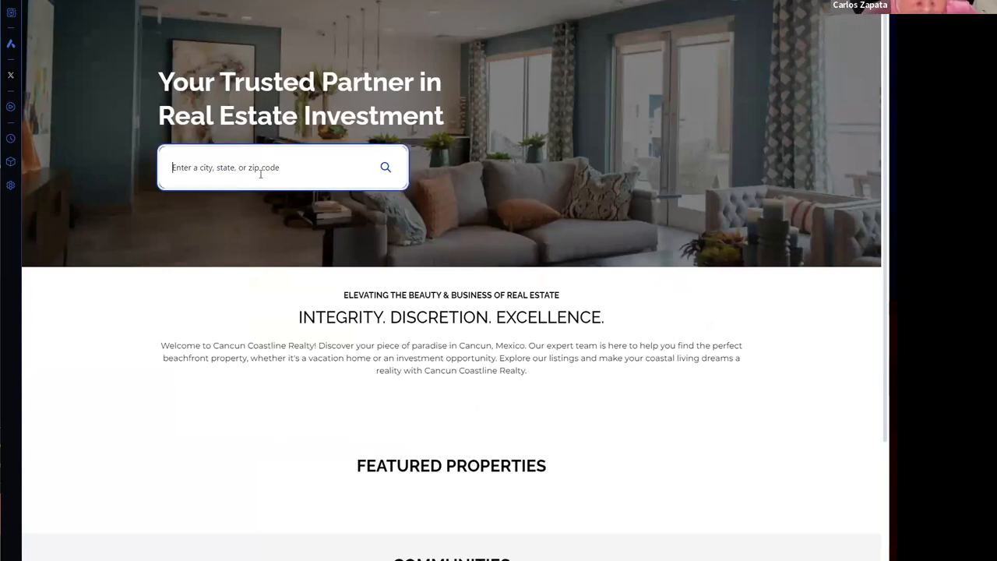
pyautogui.write('el d')
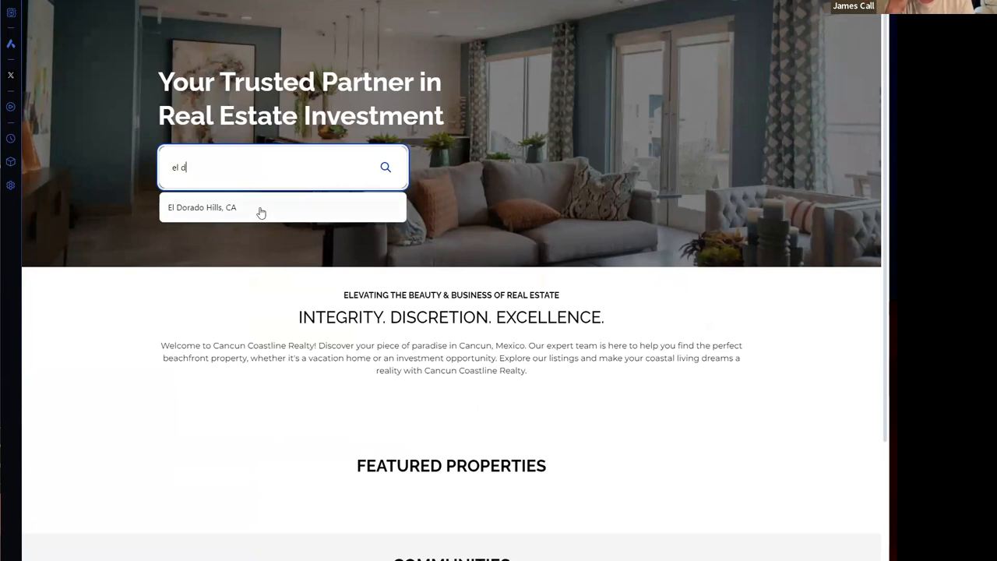
pyautogui.click(203, 207)
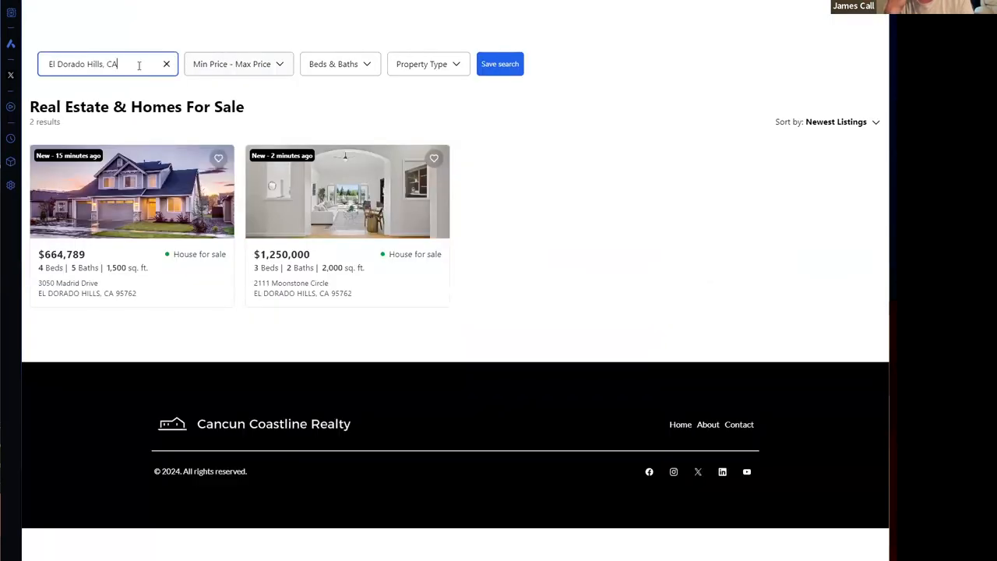
pyautogui.write('el dor')
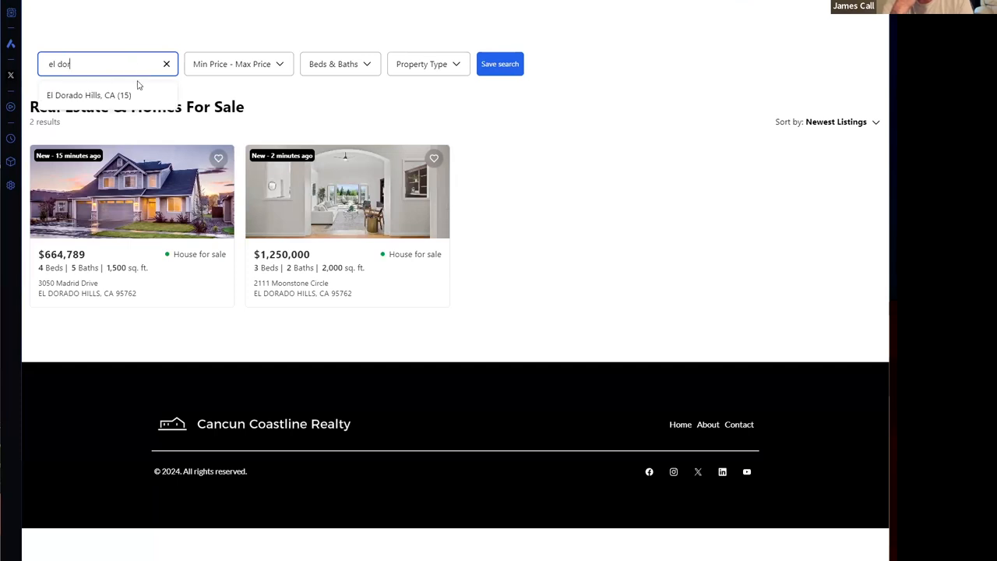
pyautogui.moveTo(127, 131)
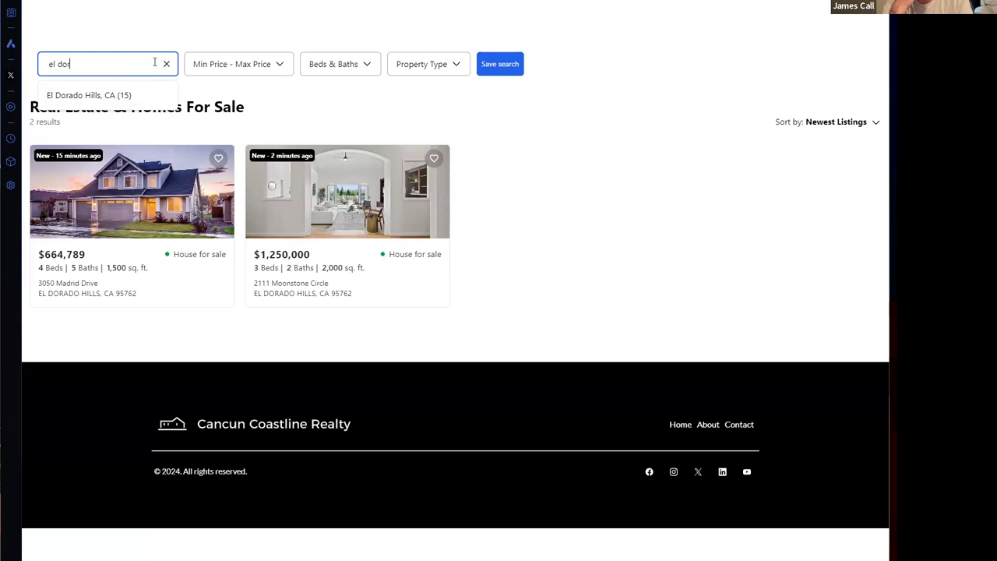
pyautogui.click(165, 64)
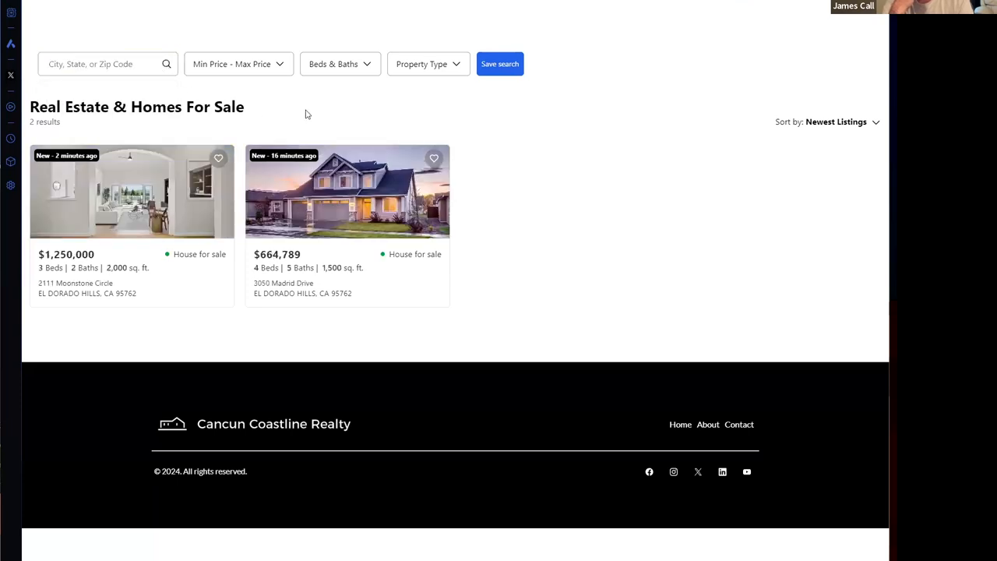
pyautogui.moveTo(303, 113)
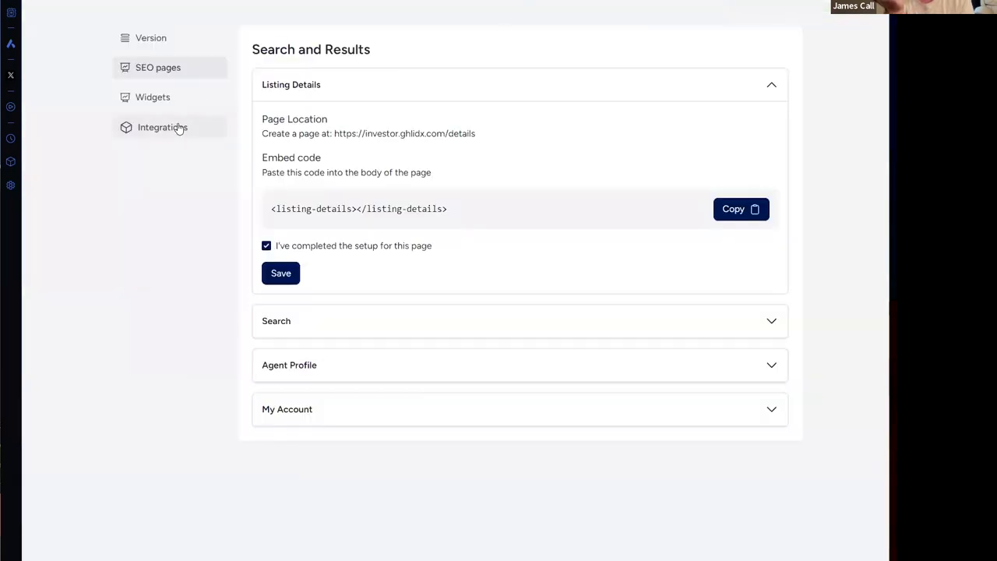
# Step: Build a Carousel widget sorted by Newest Listings for House type and select its embed code
pyautogui.click(153, 97)
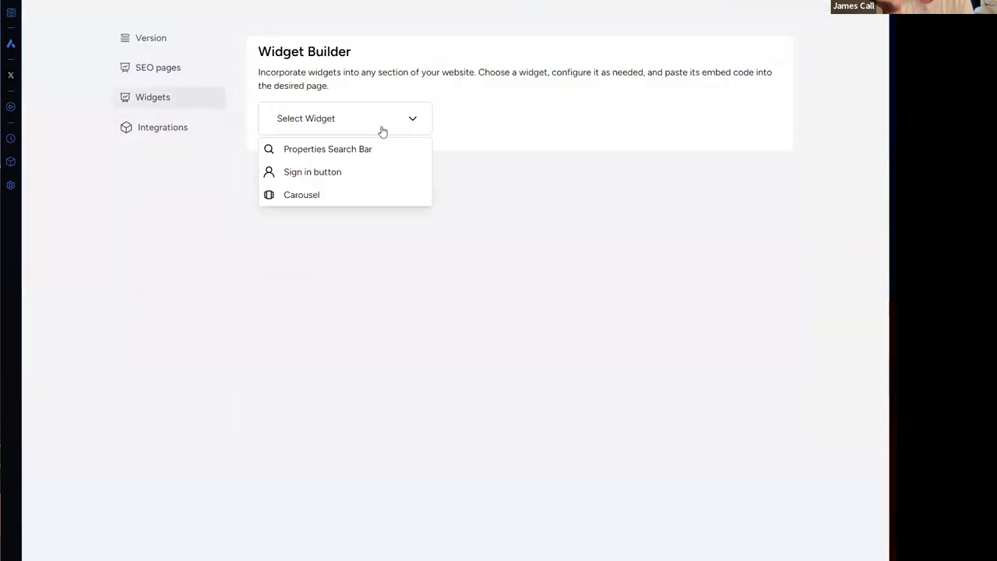
pyautogui.moveTo(352, 193)
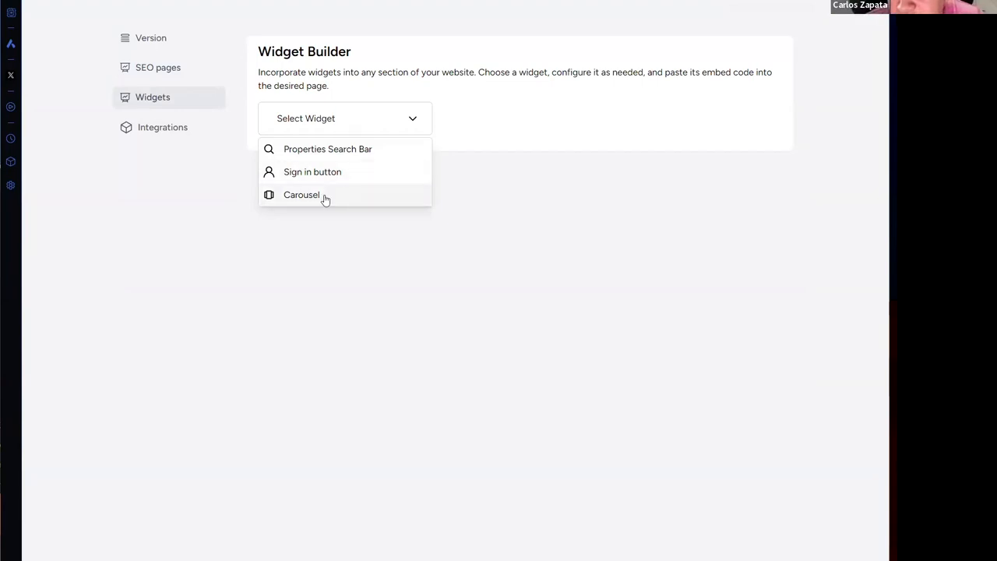
pyautogui.click(302, 193)
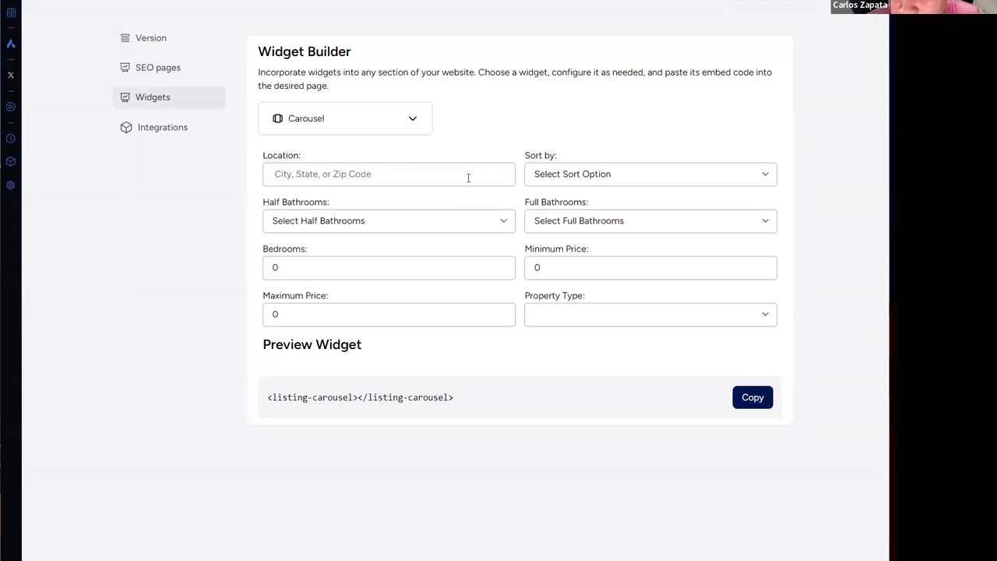
pyautogui.click(650, 175)
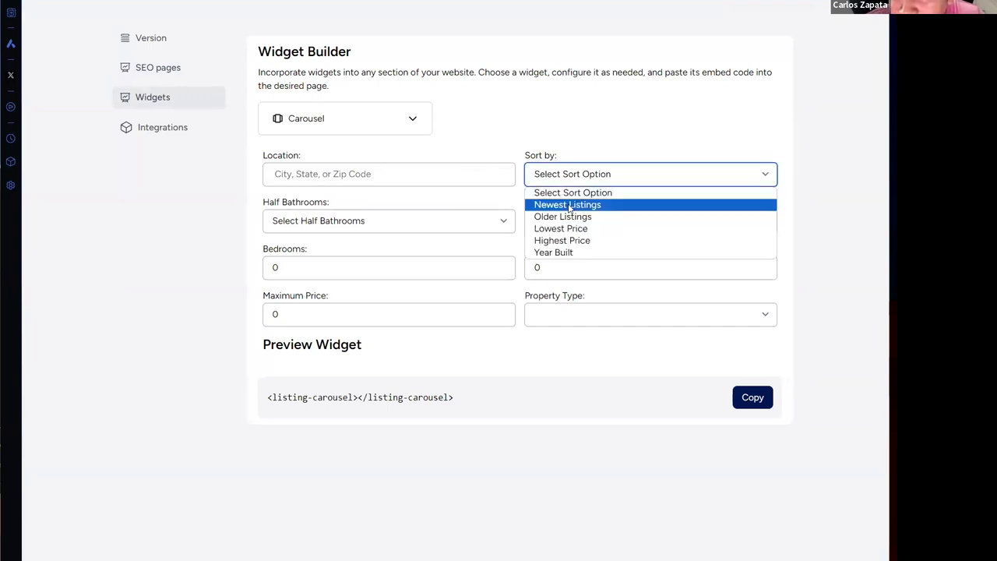
pyautogui.click(568, 204)
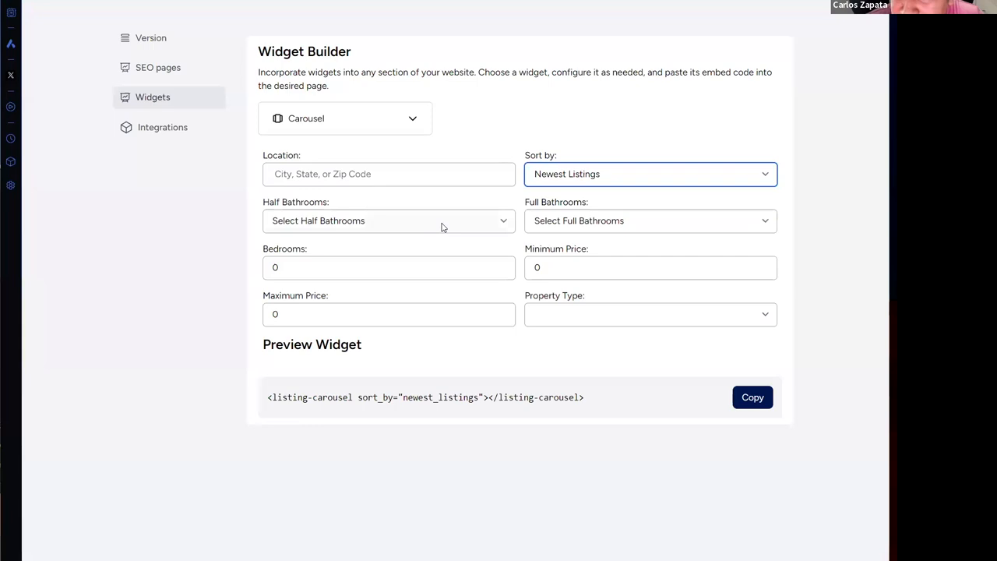
pyautogui.moveTo(524, 326)
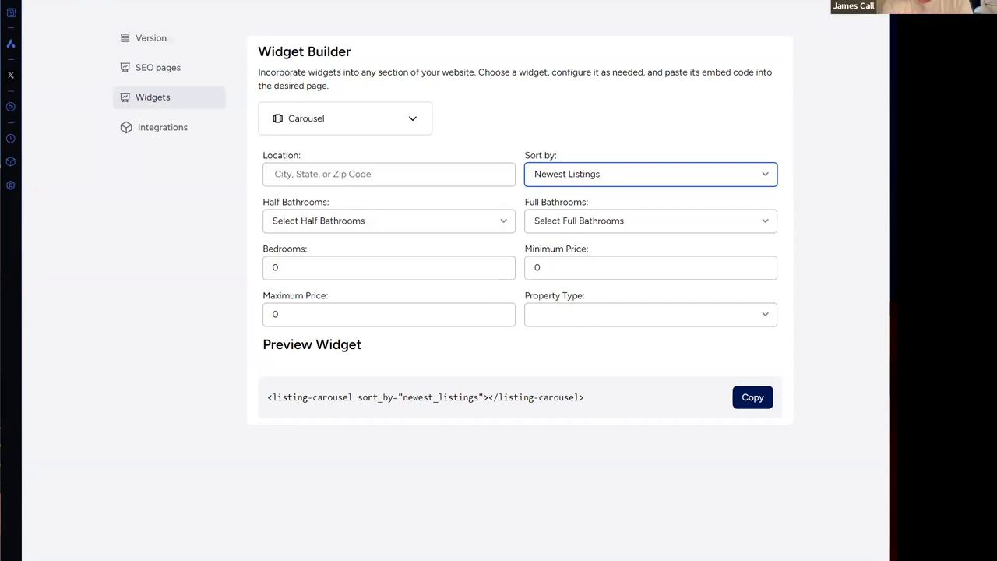
pyautogui.moveTo(149, 75)
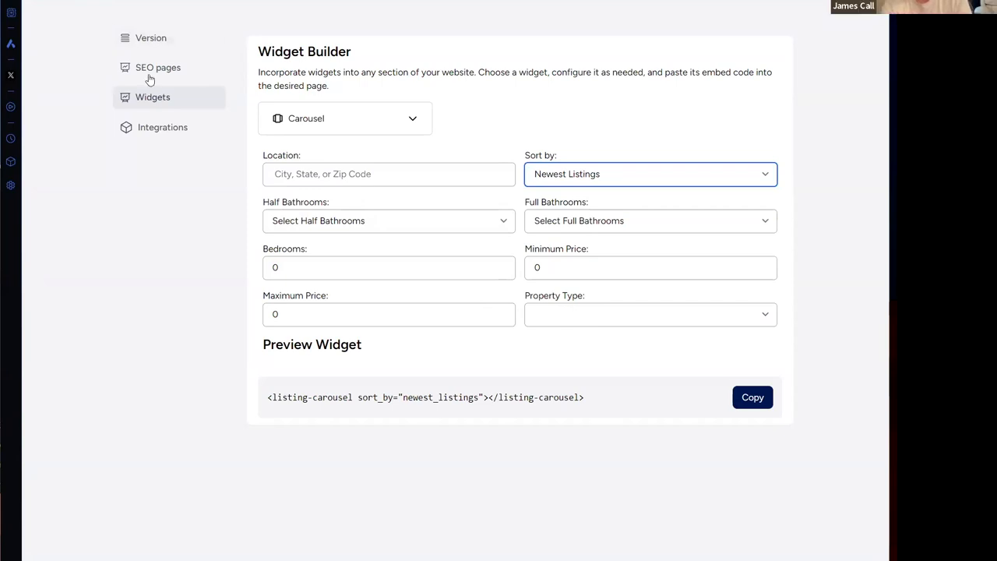
pyautogui.moveTo(590, 317)
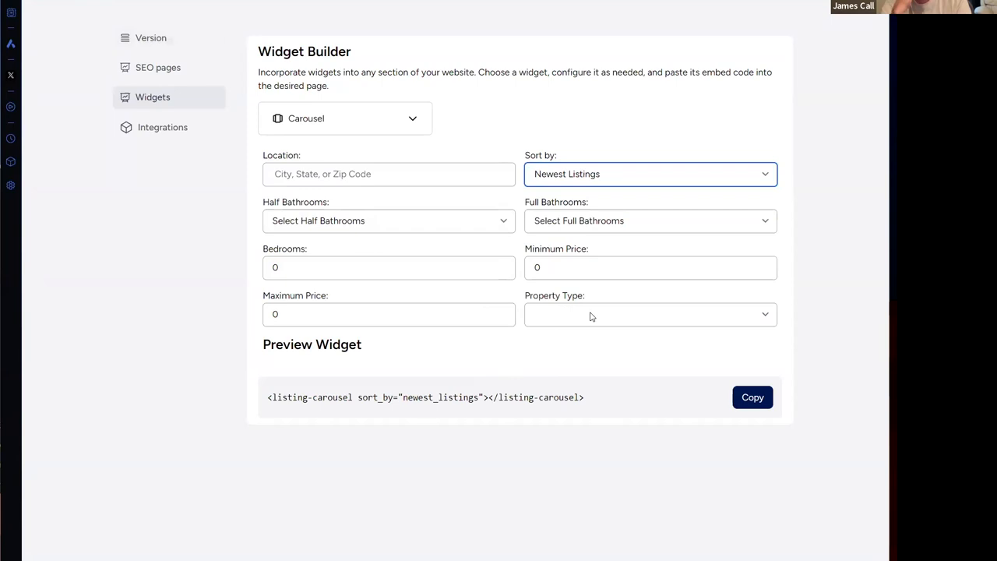
pyautogui.click(651, 314)
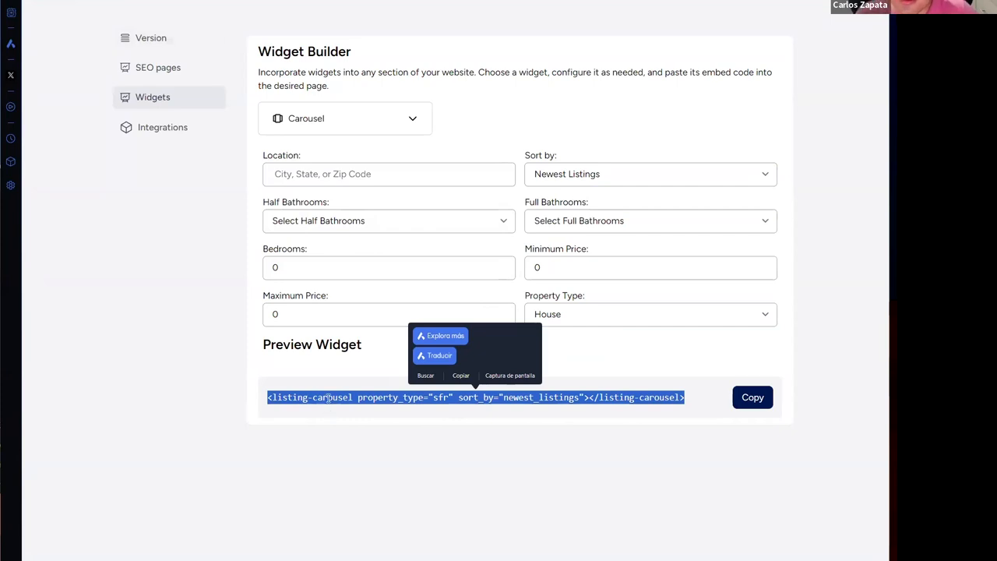
pyautogui.click(340, 367)
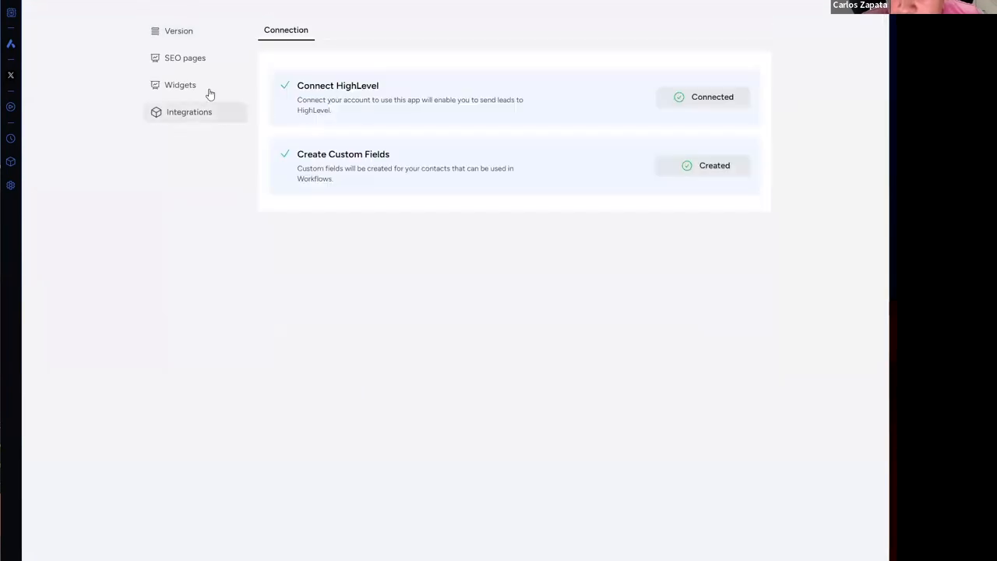
# Step: Start a Carousel widget sorted by Newest Listings in the widget builder
pyautogui.click(181, 85)
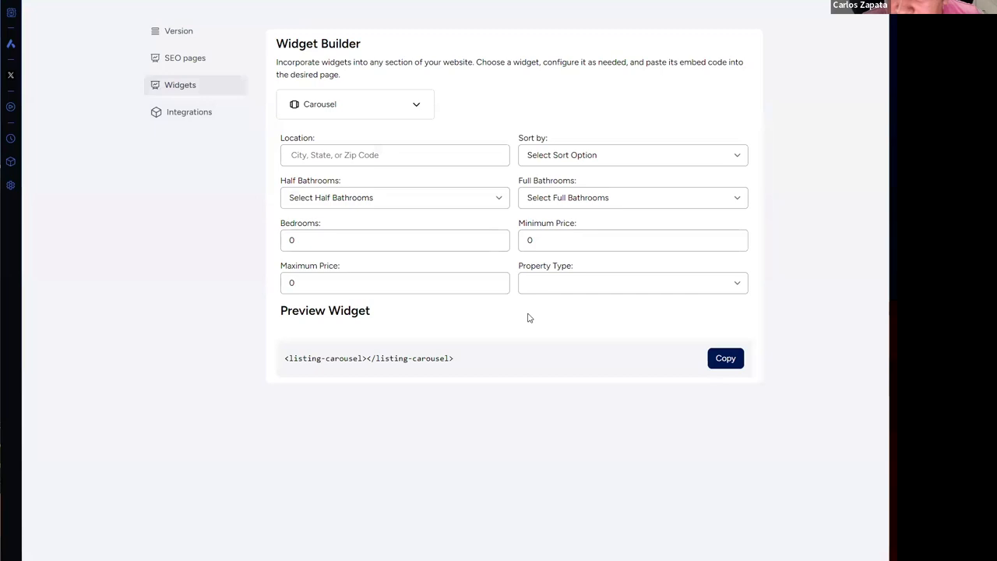
pyautogui.click(631, 154)
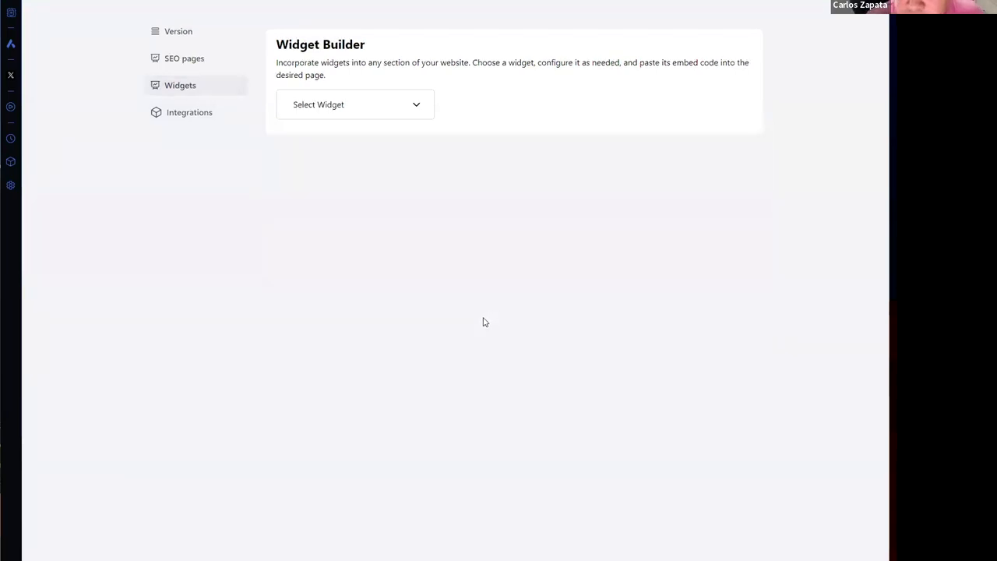
pyautogui.click(355, 103)
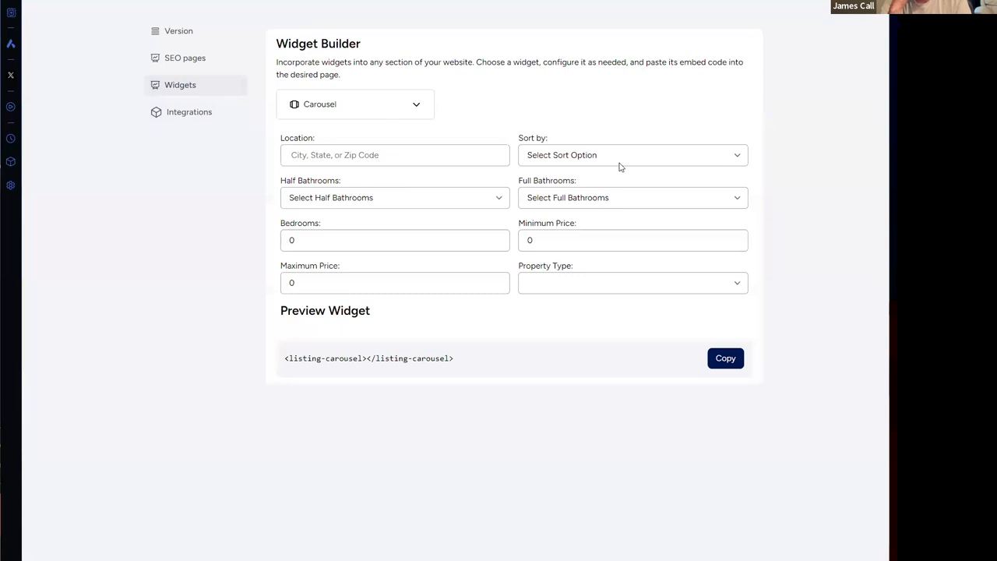
pyautogui.click(631, 155)
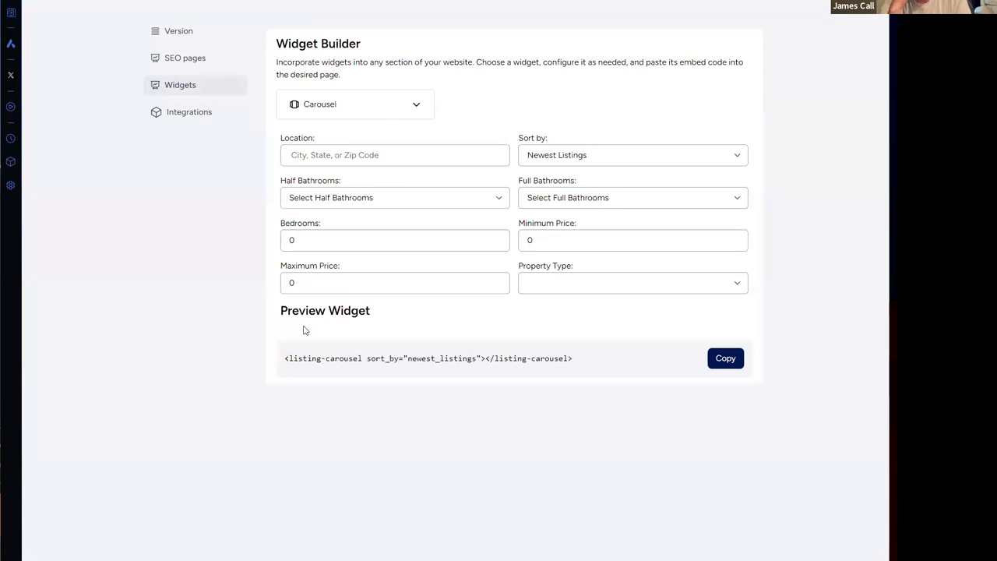
pyautogui.doubleClick(324, 310)
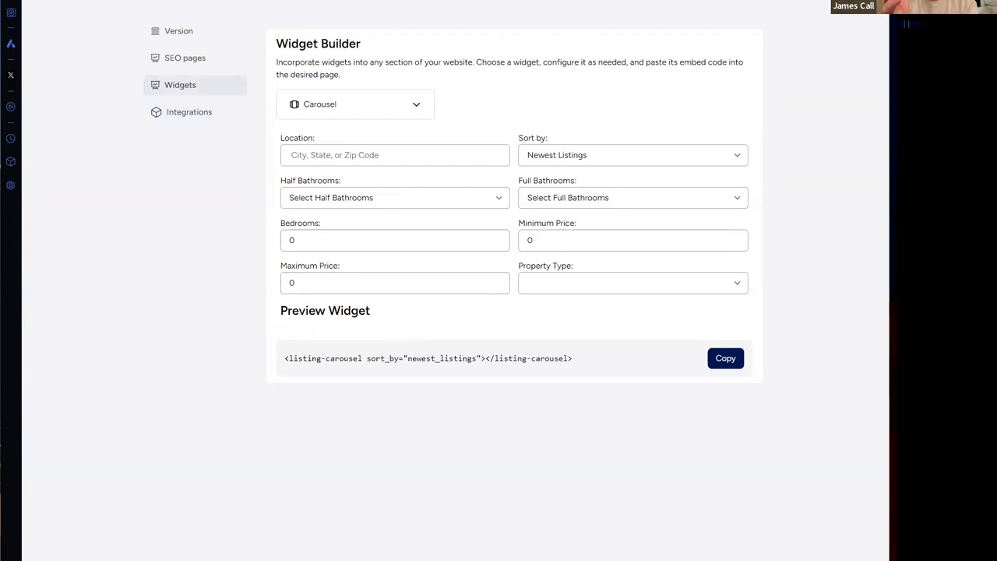
pyautogui.moveTo(770, 123)
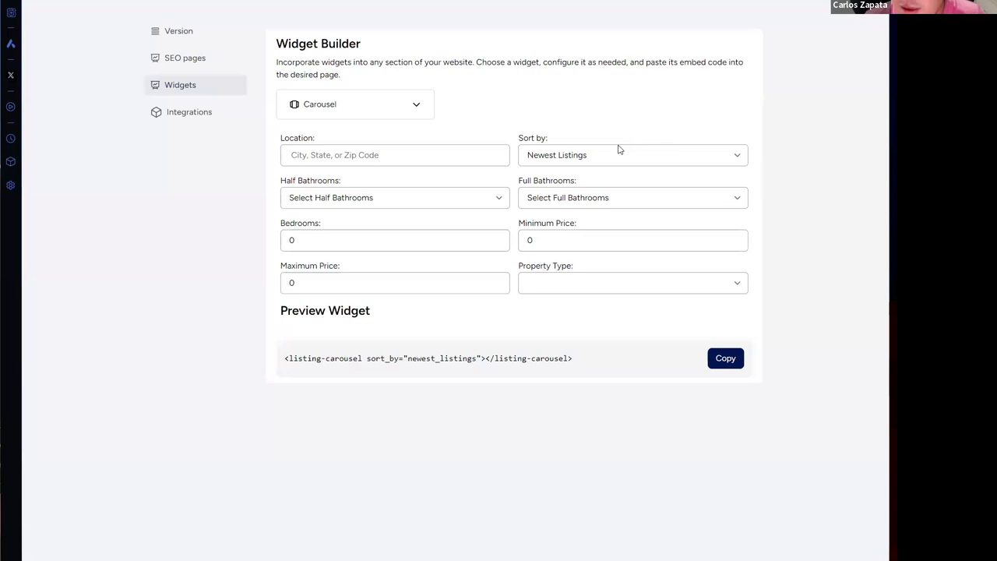
# Step: Set the carousel location to El Dorado Hills, CA by searching 'el dora'
pyautogui.click(632, 154)
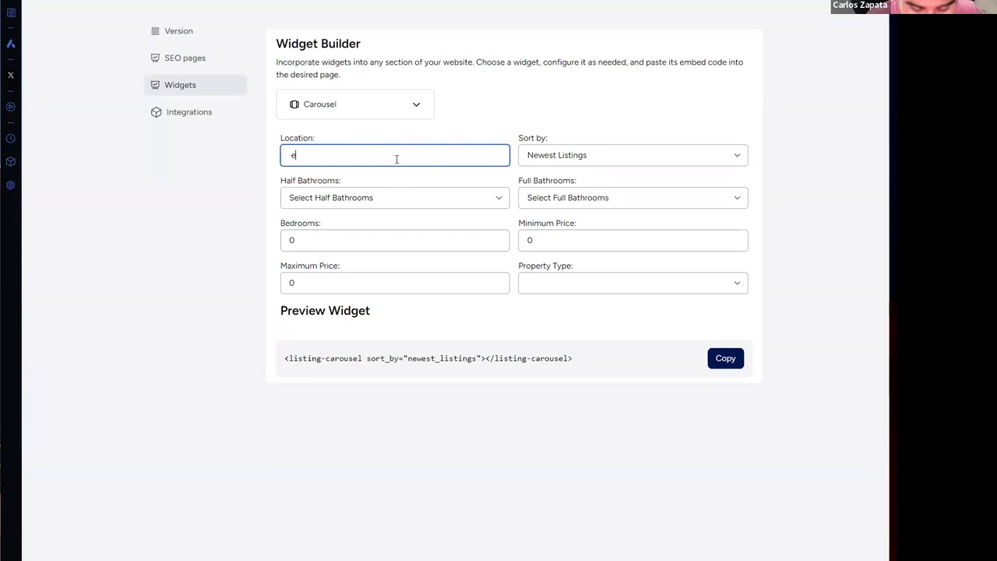
pyautogui.write('l dora')
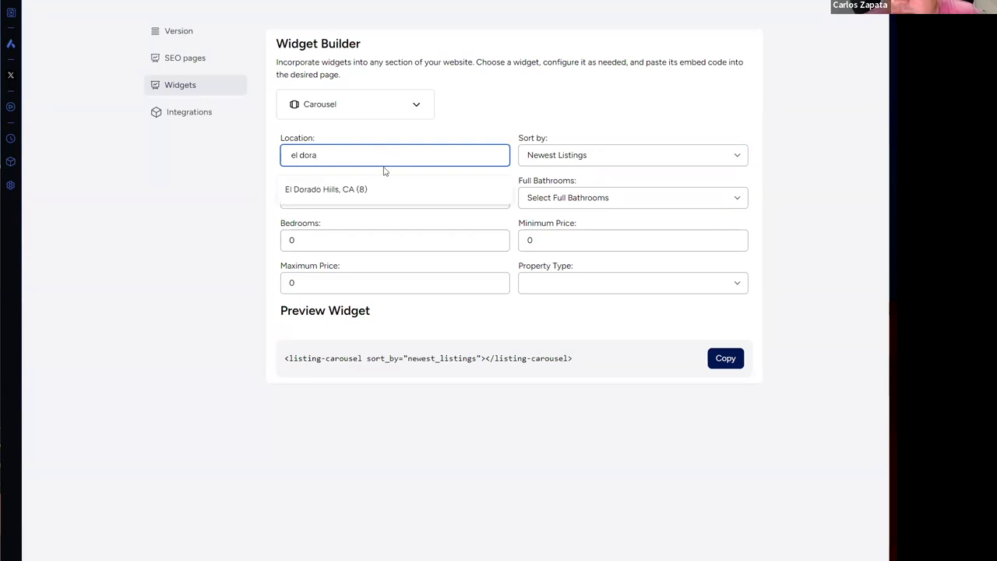
pyautogui.click(326, 190)
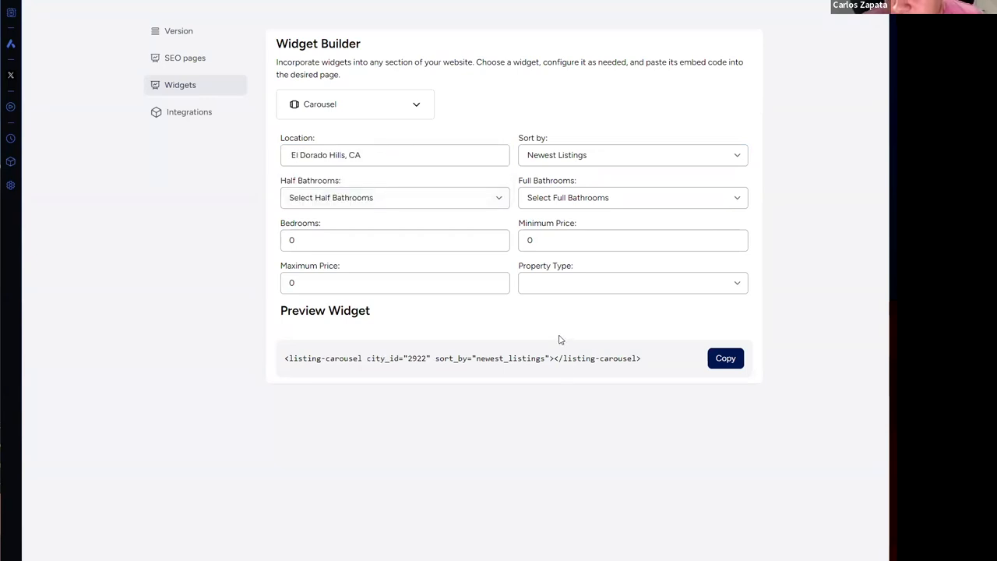
pyautogui.click(631, 282)
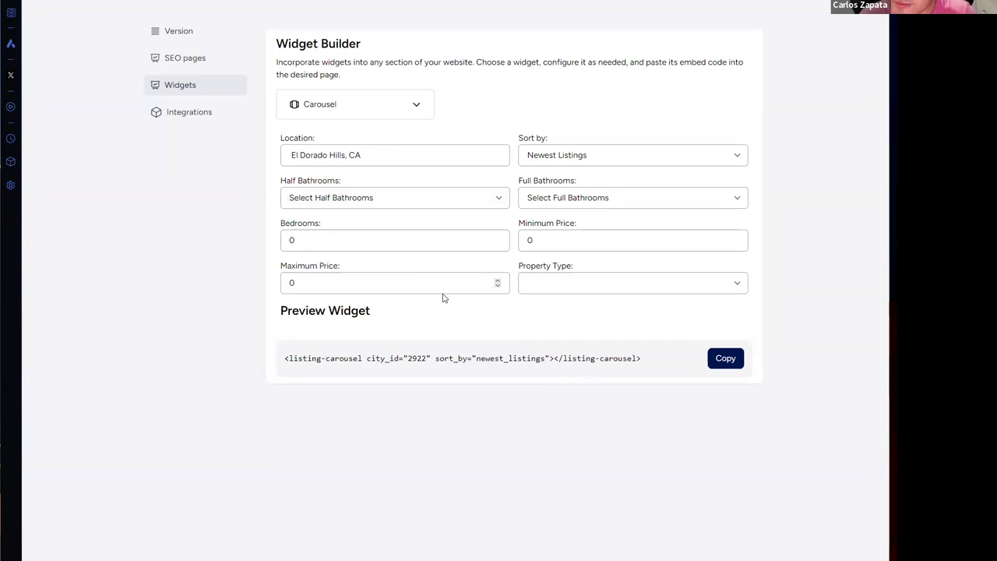
pyautogui.moveTo(455, 327)
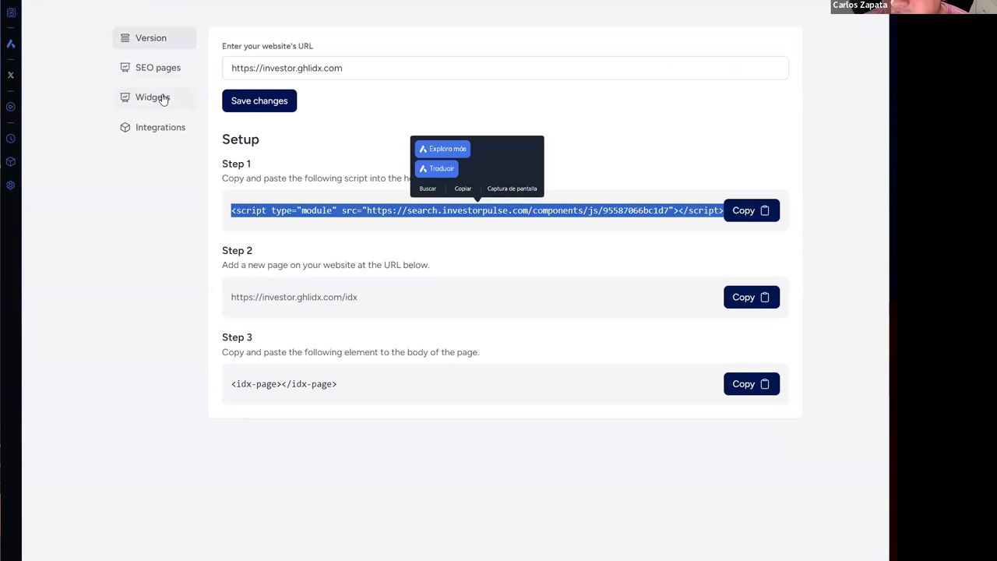
# Step: Return to the LeaderMLS Demo Website page list showing home, Router, Agent Profile, Details and Search
pyautogui.click(153, 97)
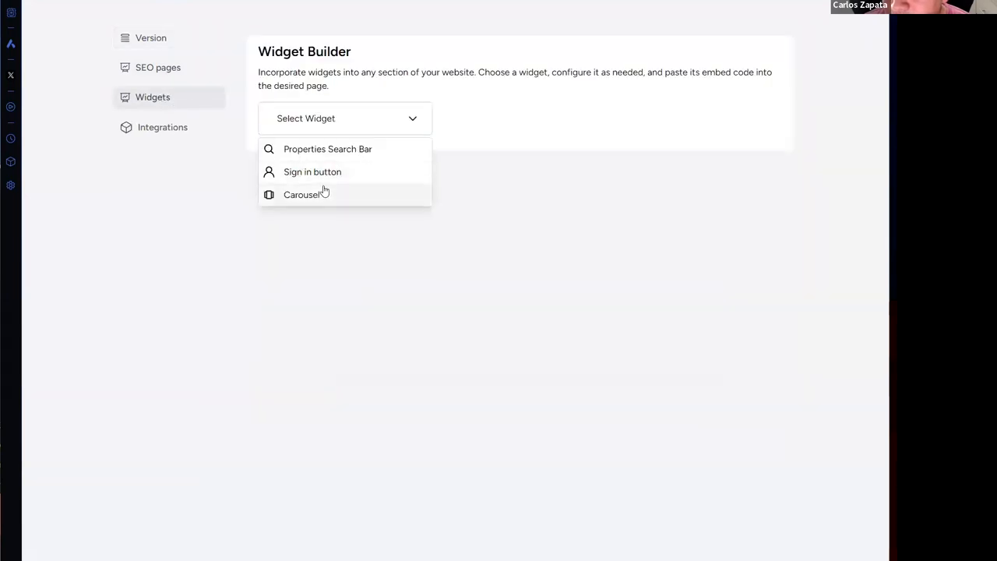
pyautogui.click(159, 67)
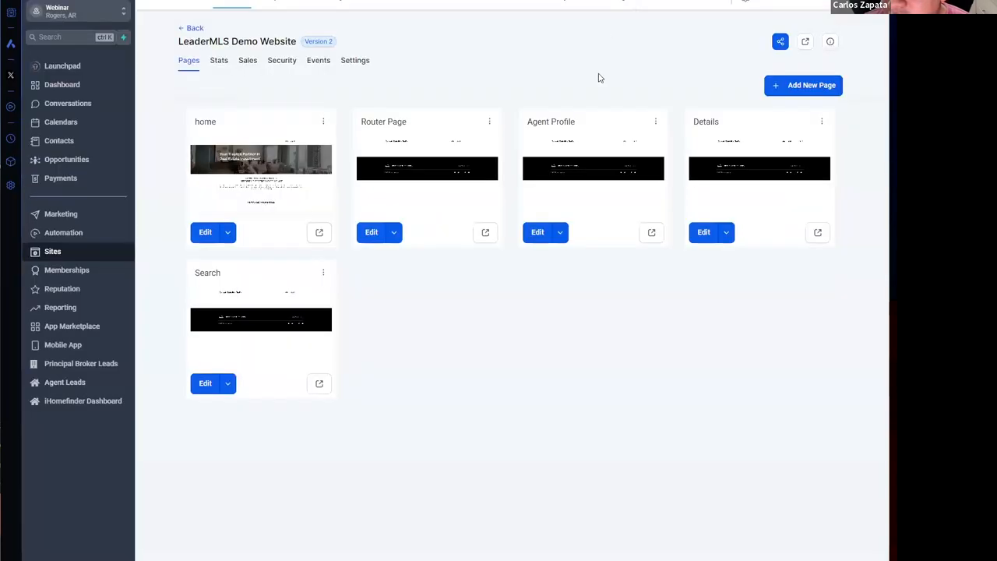
pyautogui.moveTo(507, 94)
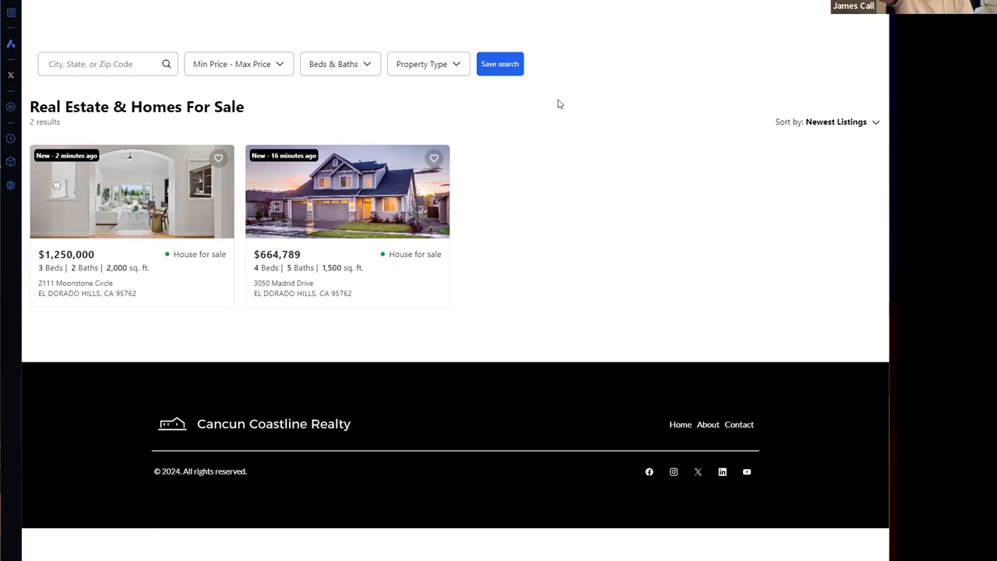
pyautogui.moveTo(514, 146)
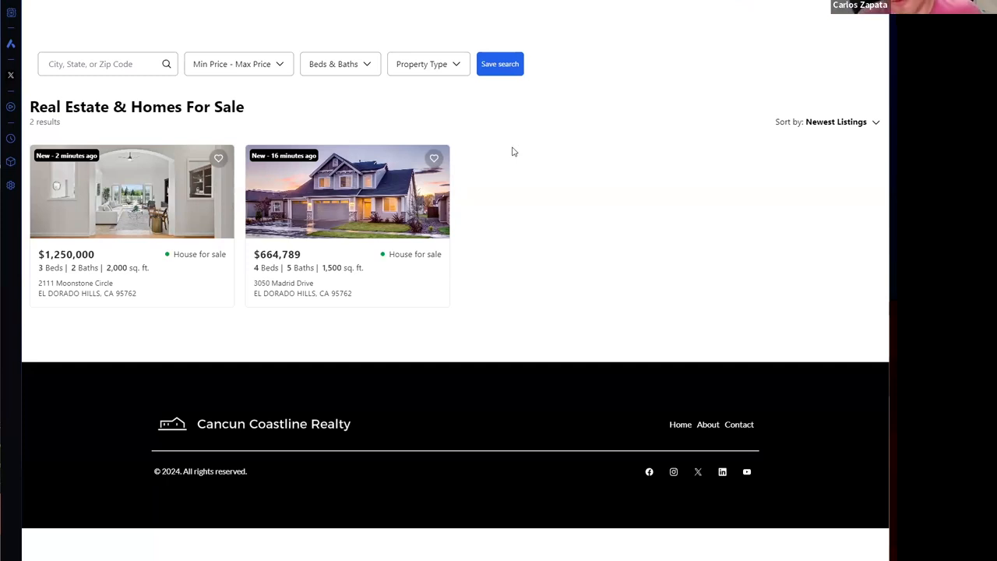
pyautogui.moveTo(243, 214)
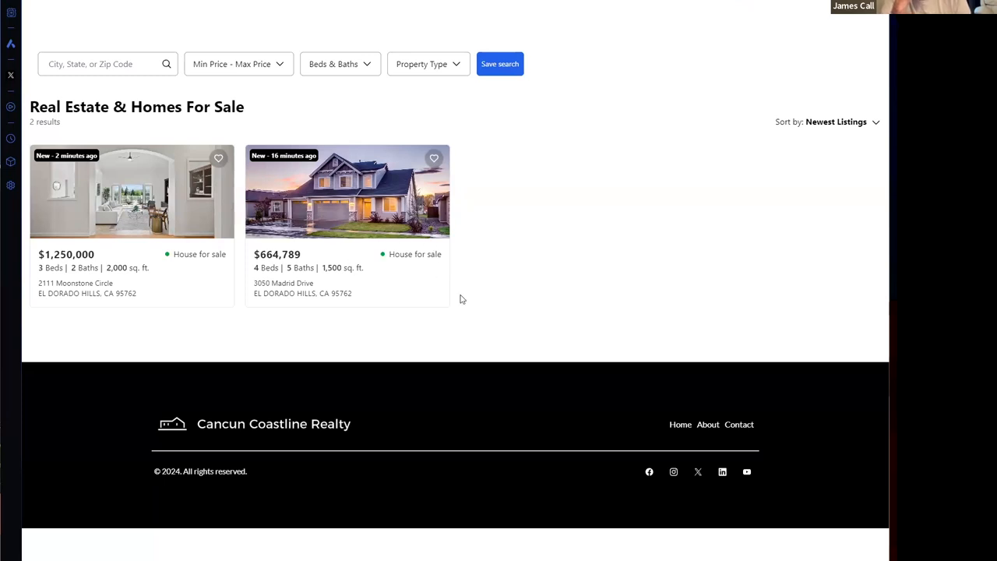
pyautogui.moveTo(468, 309)
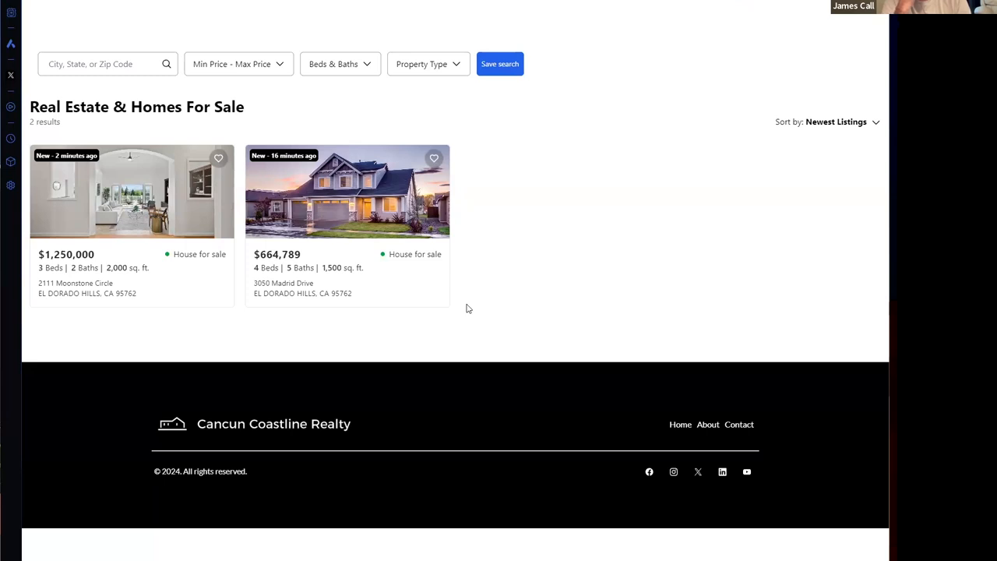
pyautogui.moveTo(231, 551)
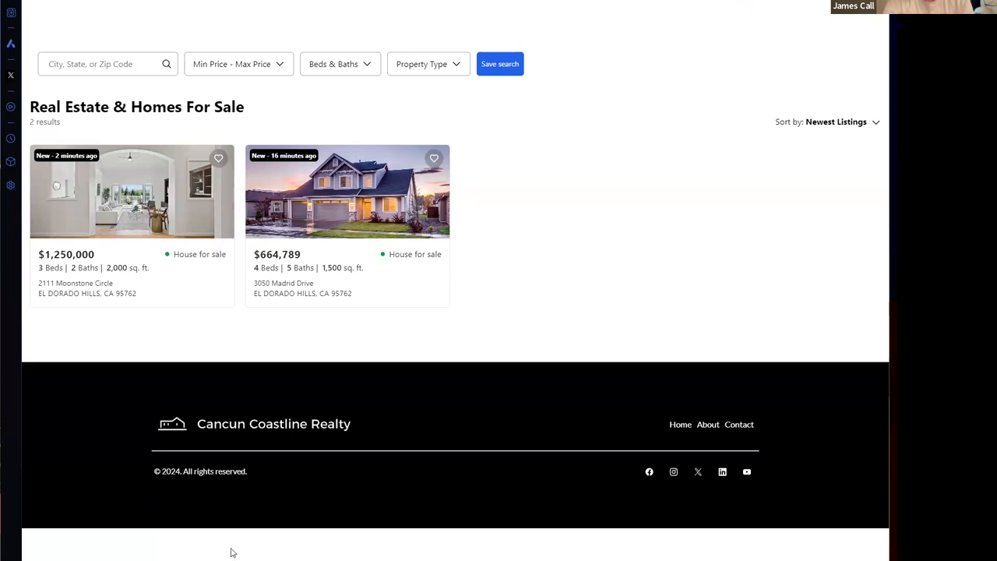